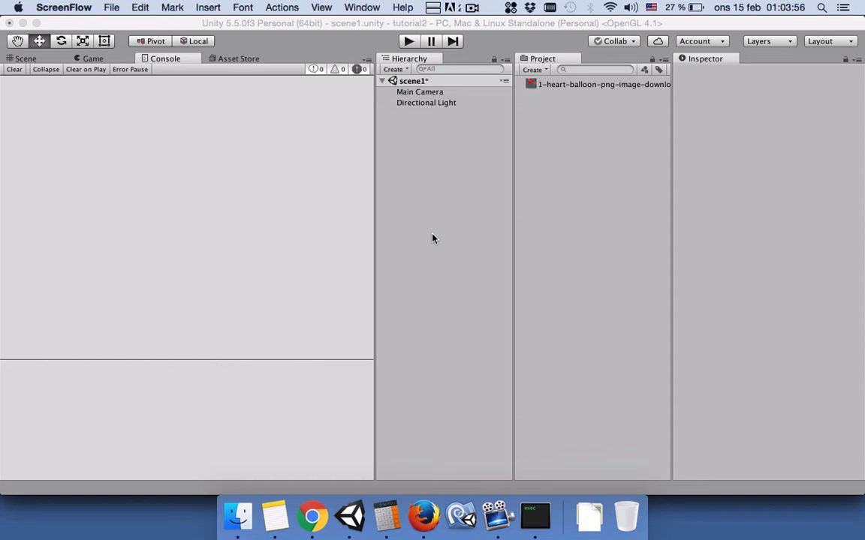
- Inspect the heart balloon texture, then add a Particle System to the scene
{"action": "left_click", "coordinate": [593, 84]}
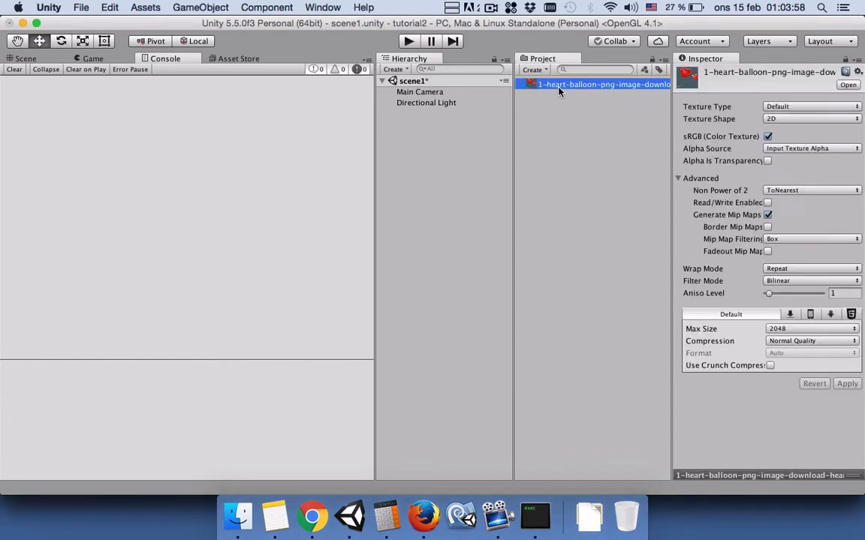
{"action": "mouse_move", "coordinate": [564, 92]}
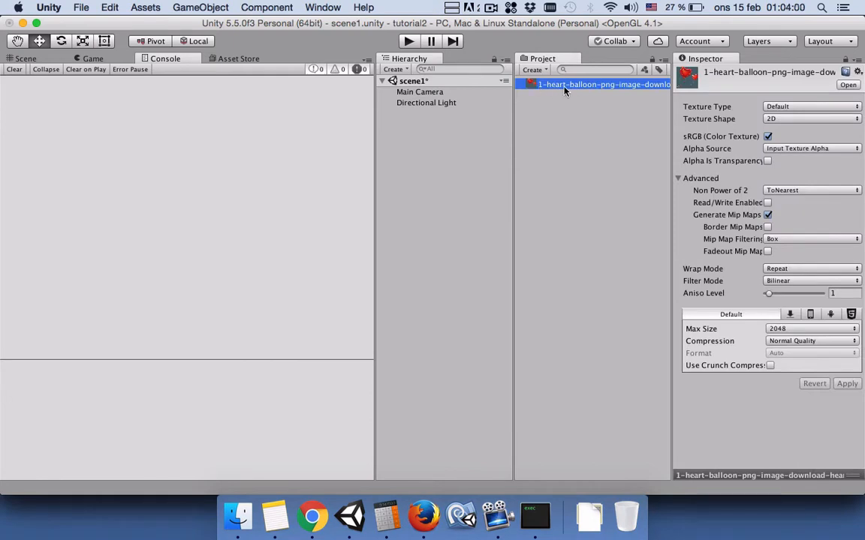
{"action": "mouse_move", "coordinate": [602, 84]}
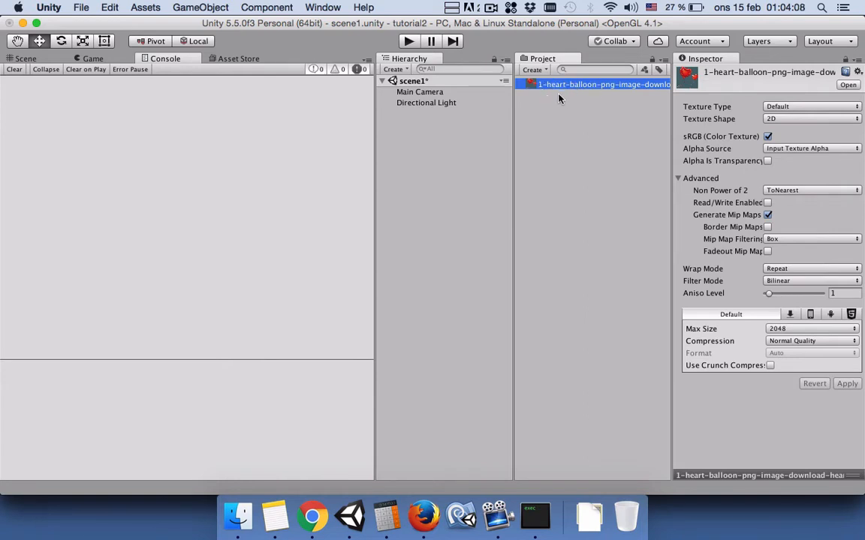
{"action": "mouse_move", "coordinate": [547, 90]}
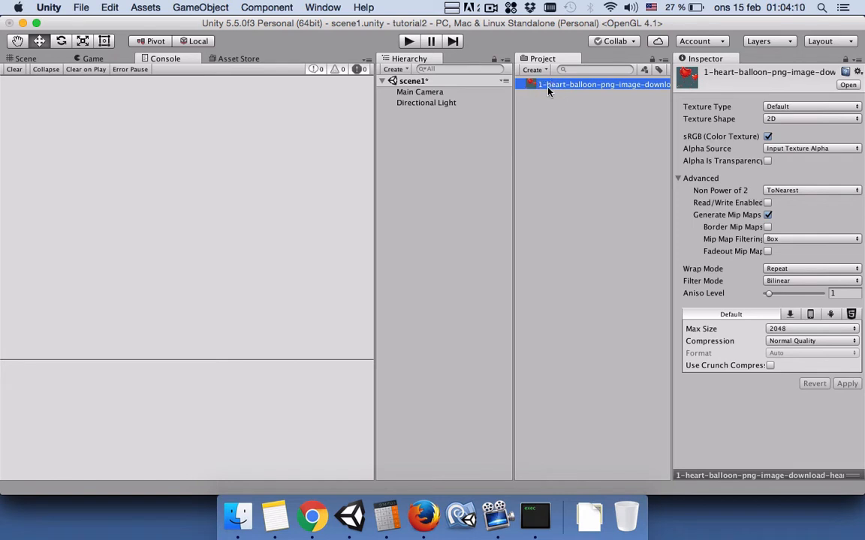
{"action": "mouse_move", "coordinate": [543, 110]}
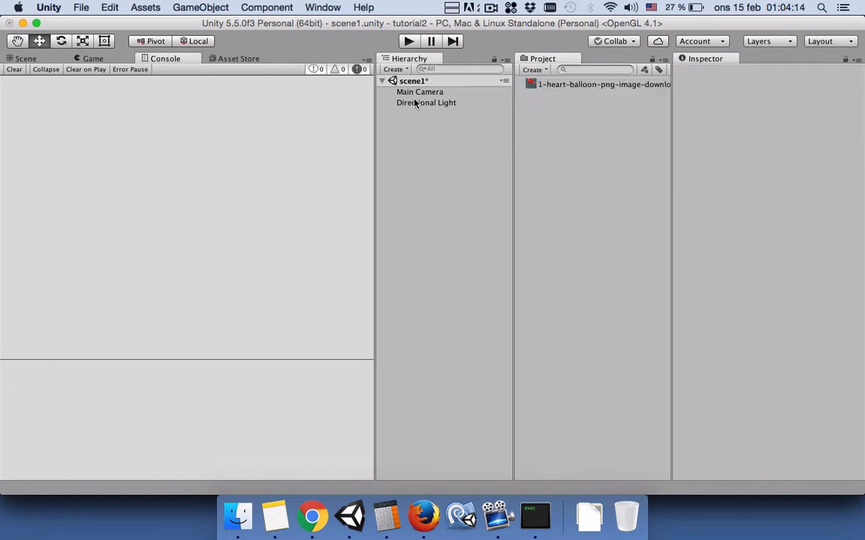
{"action": "left_click", "coordinate": [393, 69]}
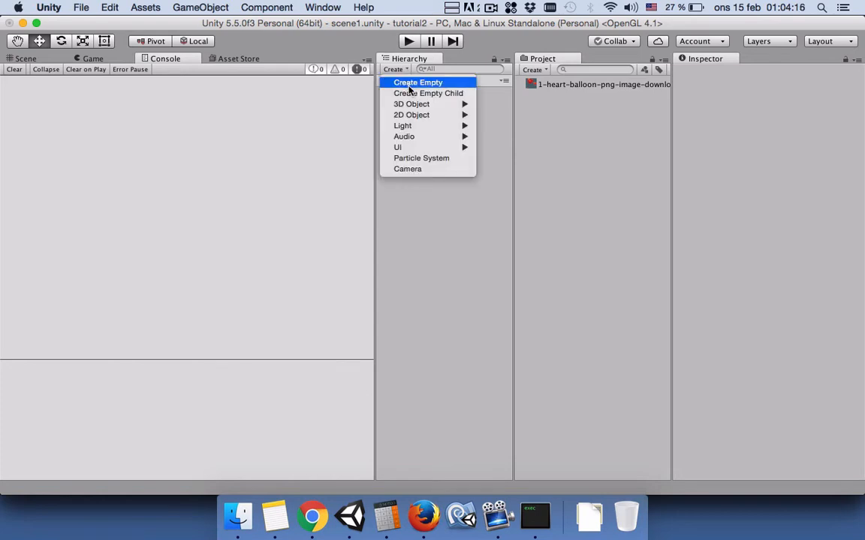
{"action": "mouse_move", "coordinate": [418, 84]}
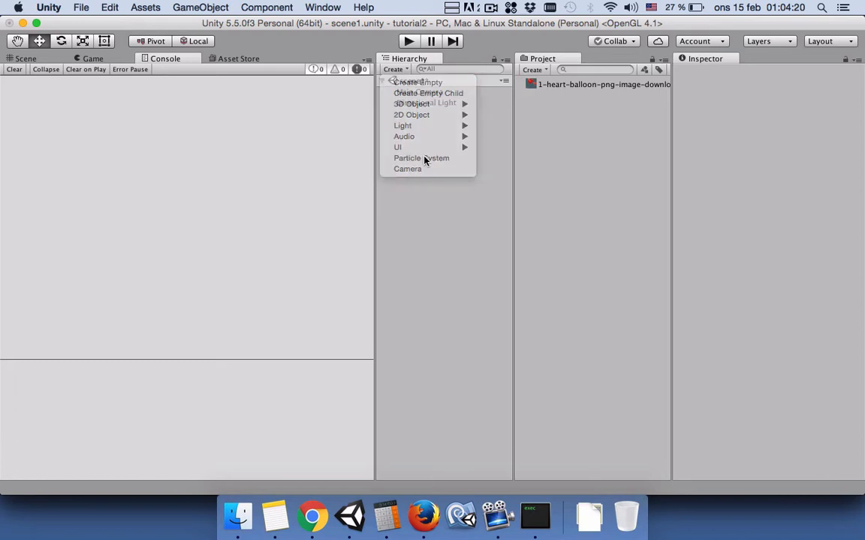
{"action": "left_click", "coordinate": [421, 158]}
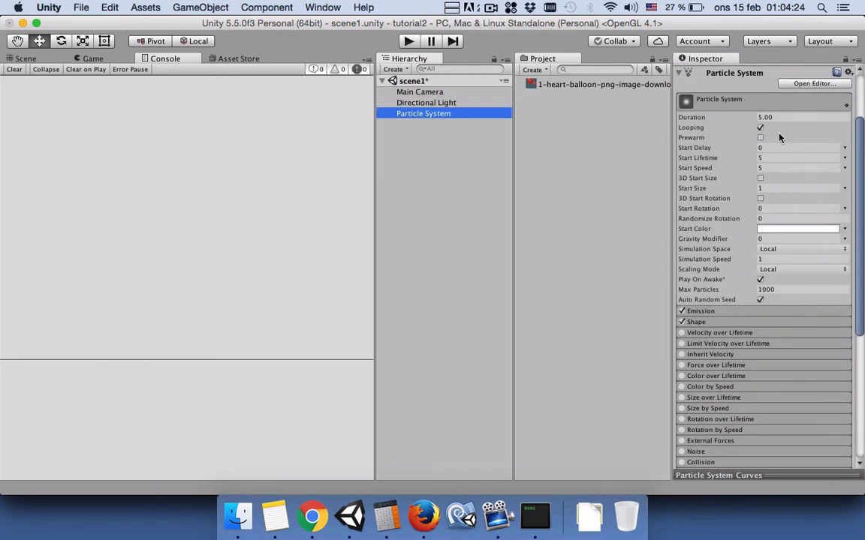
- Preview the white particles in the Game and Scene views
{"action": "left_click", "coordinate": [92, 59]}
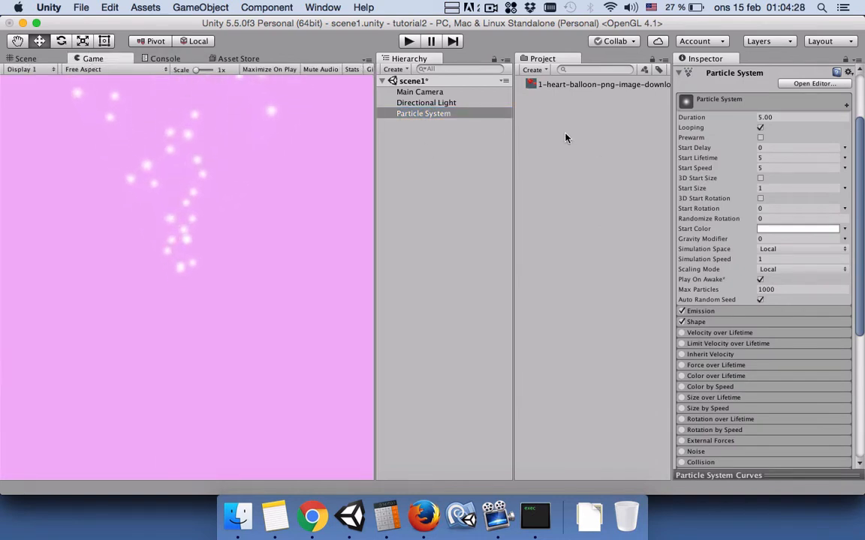
{"action": "mouse_move", "coordinate": [173, 253]}
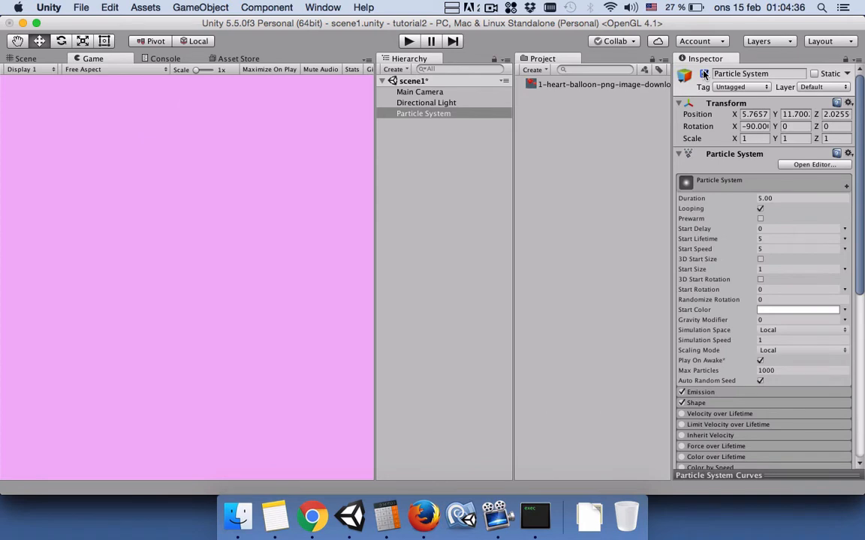
{"action": "left_click", "coordinate": [25, 58]}
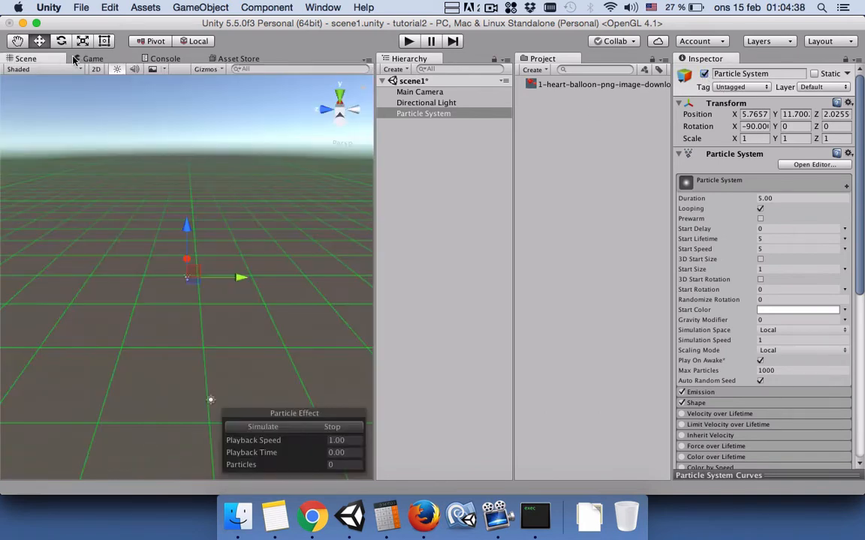
{"action": "left_click", "coordinate": [92, 58]}
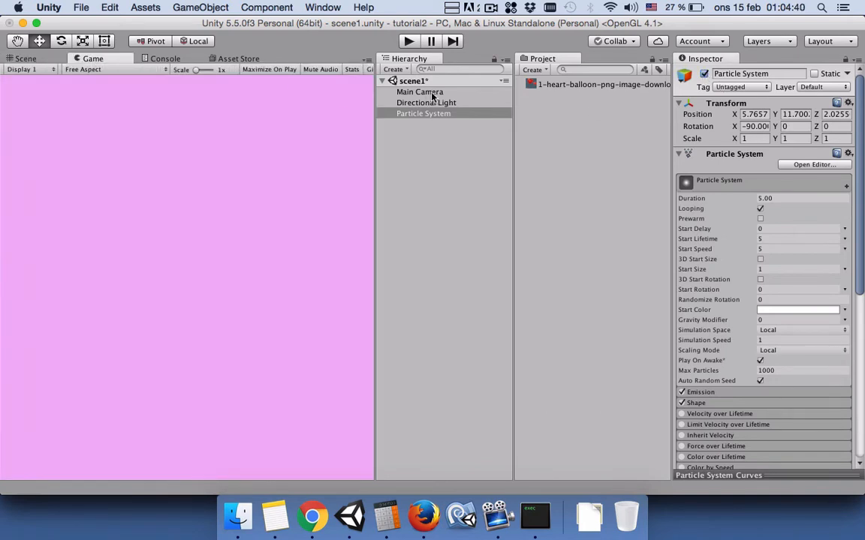
{"action": "left_click", "coordinate": [420, 92]}
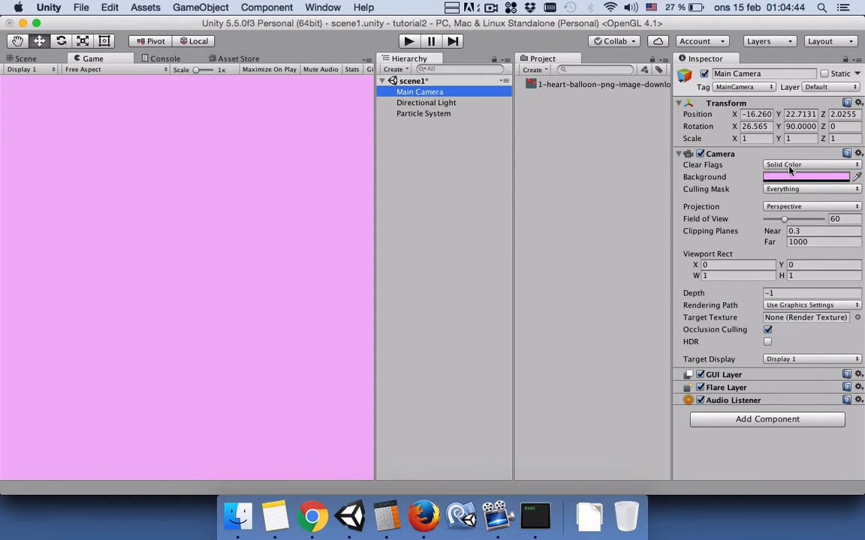
{"action": "left_click", "coordinate": [810, 165]}
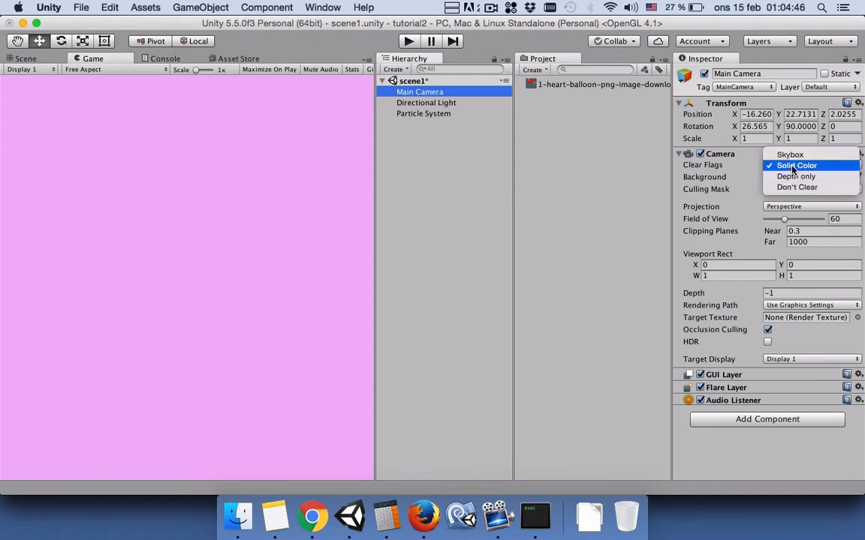
{"action": "left_click", "coordinate": [796, 165]}
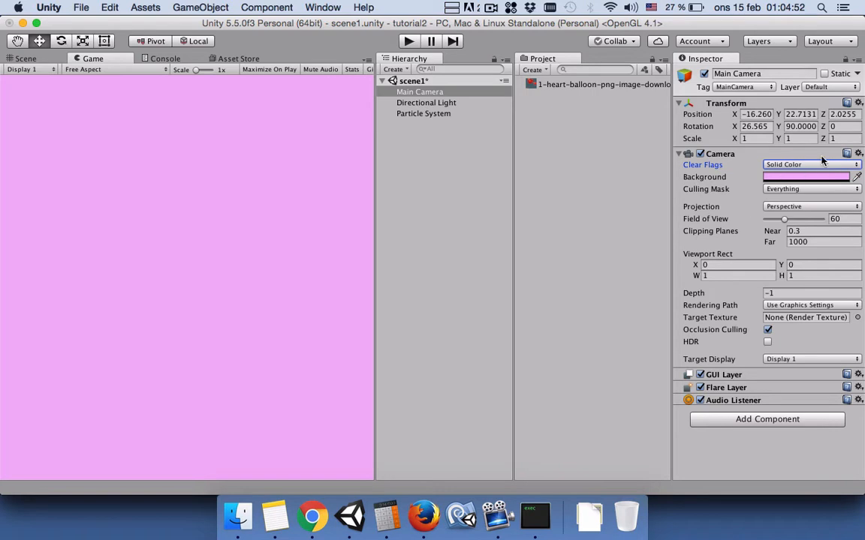
{"action": "mouse_move", "coordinate": [424, 113]}
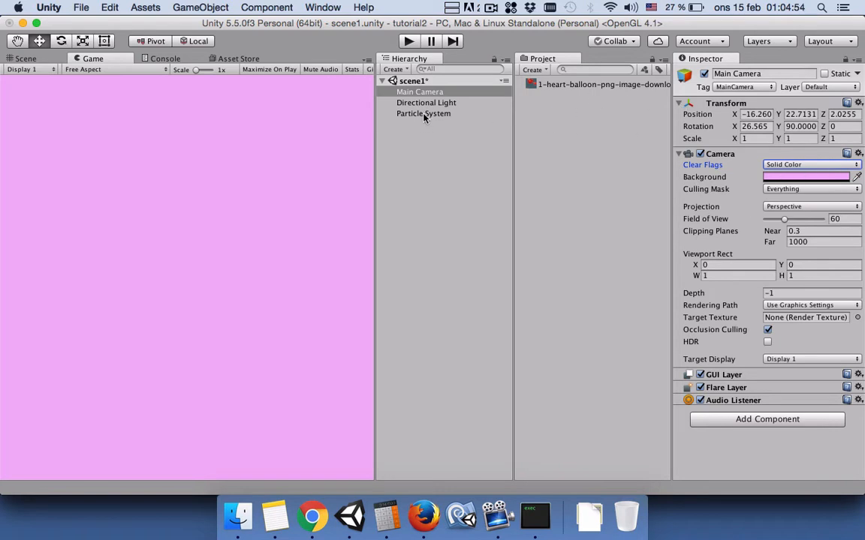
{"action": "left_click", "coordinate": [423, 113]}
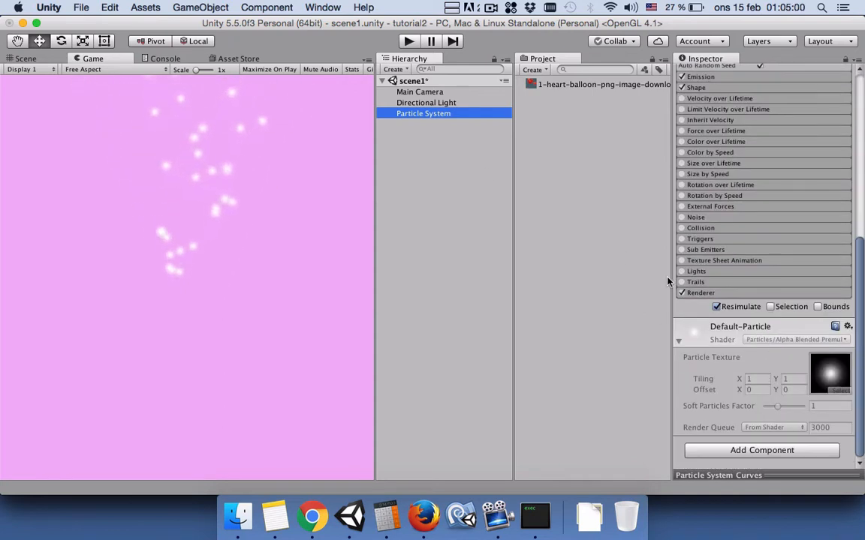
{"action": "mouse_move", "coordinate": [465, 133]}
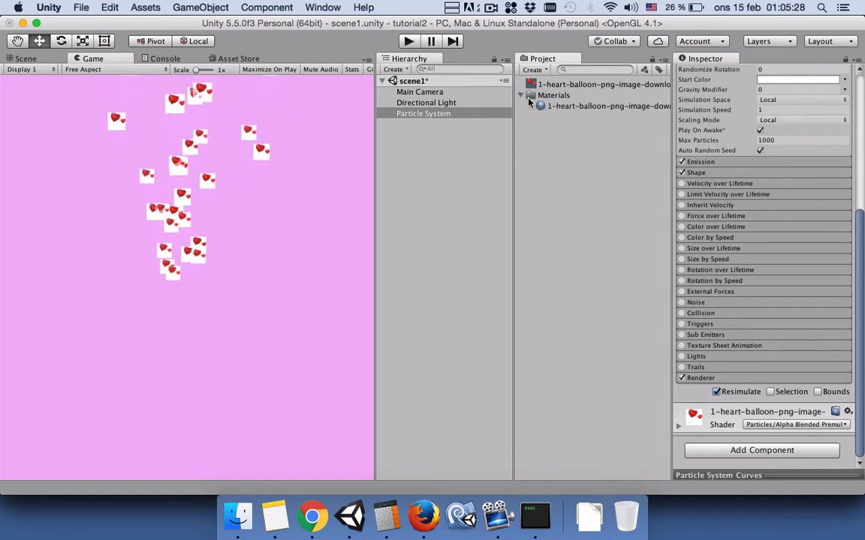
- Set the heart balloon material's shader to Legacy Shaders > Transparent > Diffuse
{"action": "left_click", "coordinate": [608, 106]}
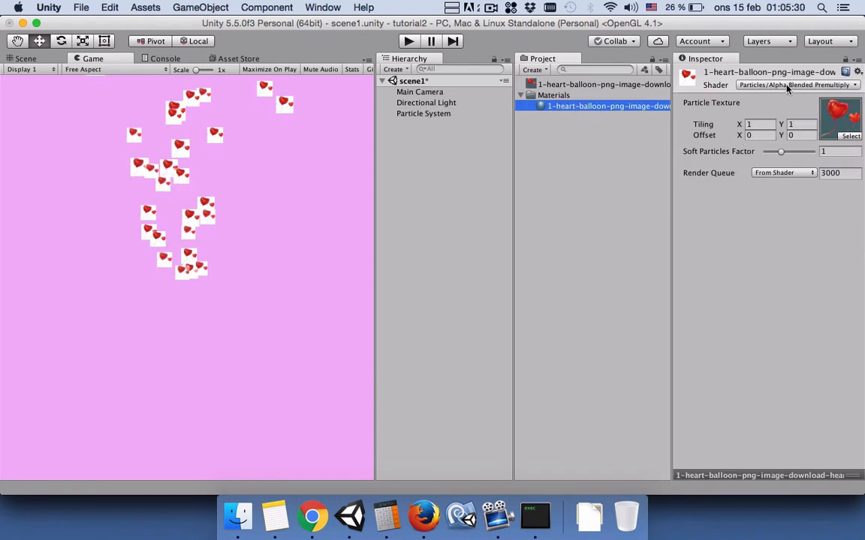
{"action": "left_click", "coordinate": [794, 84]}
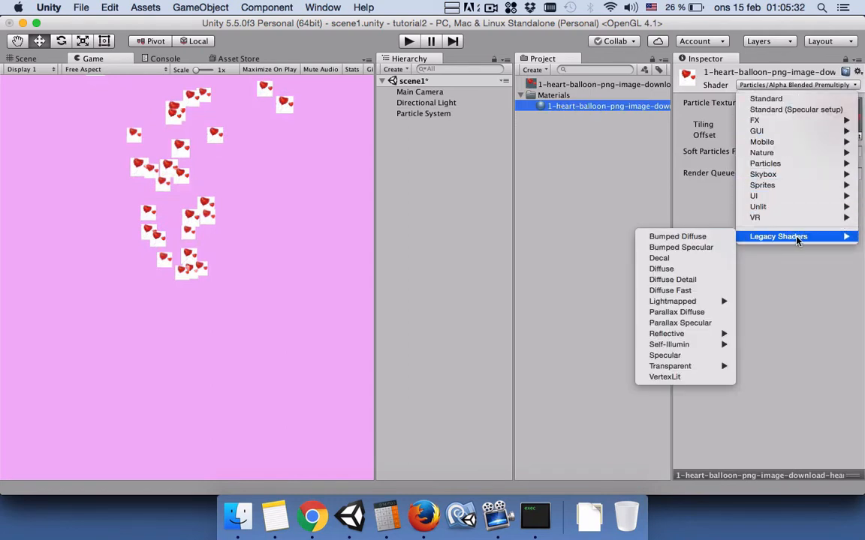
{"action": "mouse_move", "coordinate": [670, 366]}
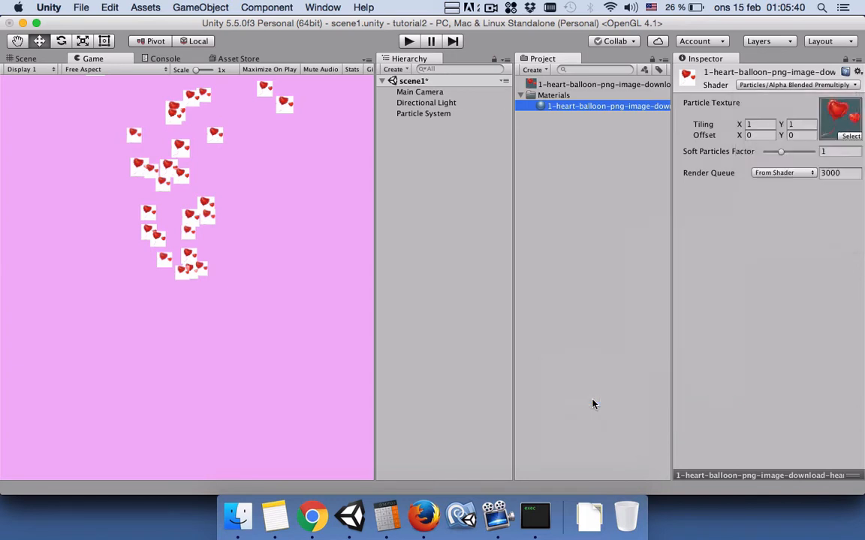
{"action": "left_click", "coordinate": [795, 84]}
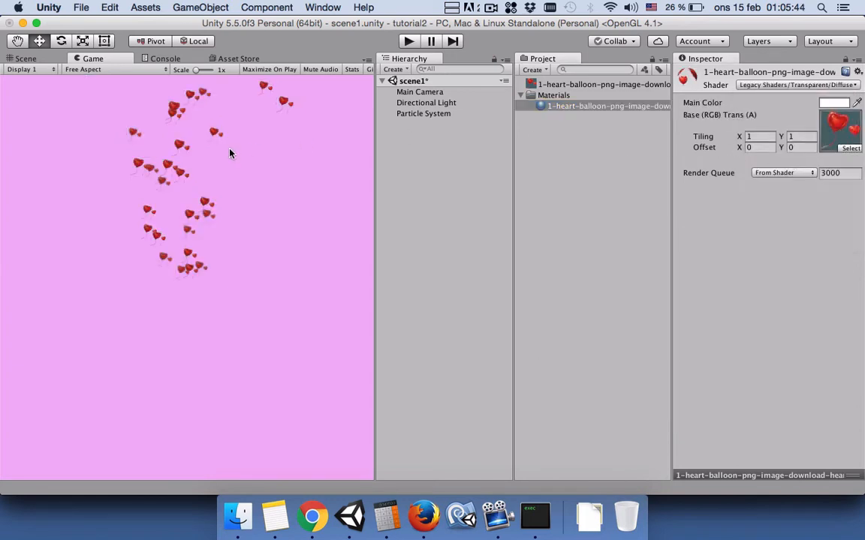
- Check the transparent hearts in the Scene and Game views and select the particle system
{"action": "left_click", "coordinate": [26, 59]}
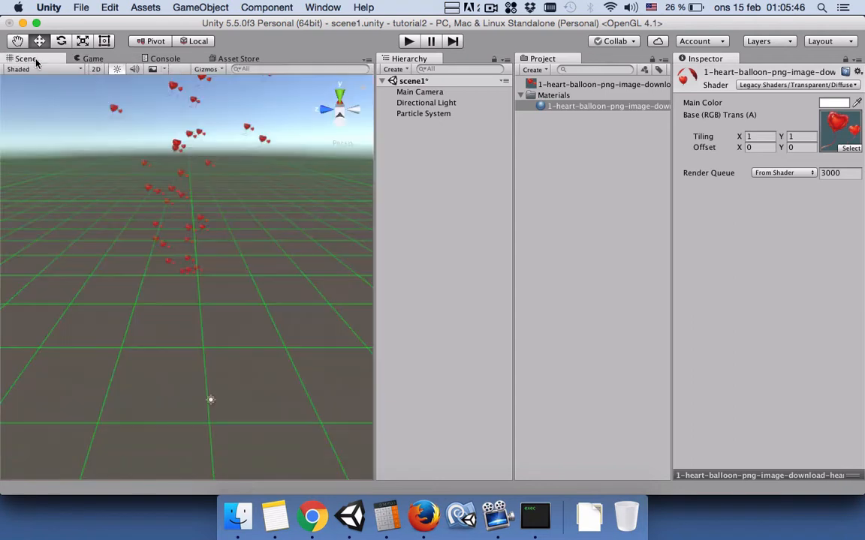
{"action": "left_click", "coordinate": [93, 58]}
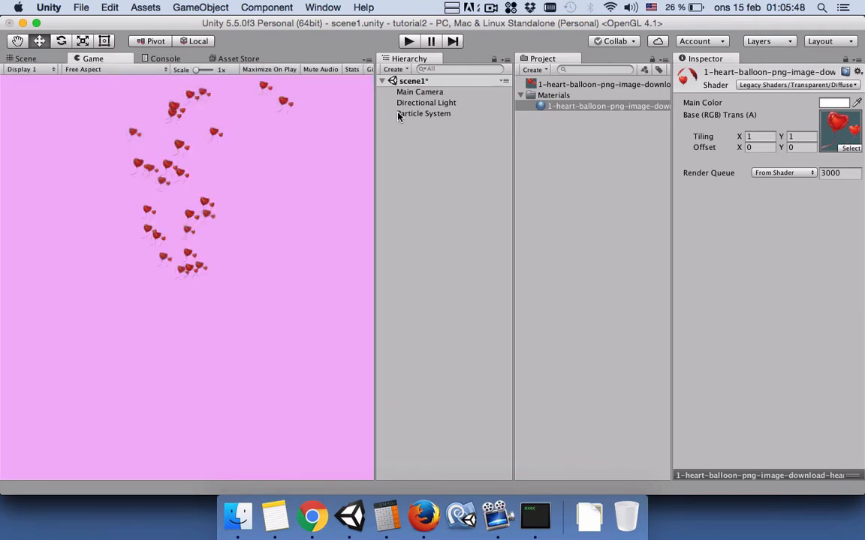
{"action": "left_click", "coordinate": [424, 114]}
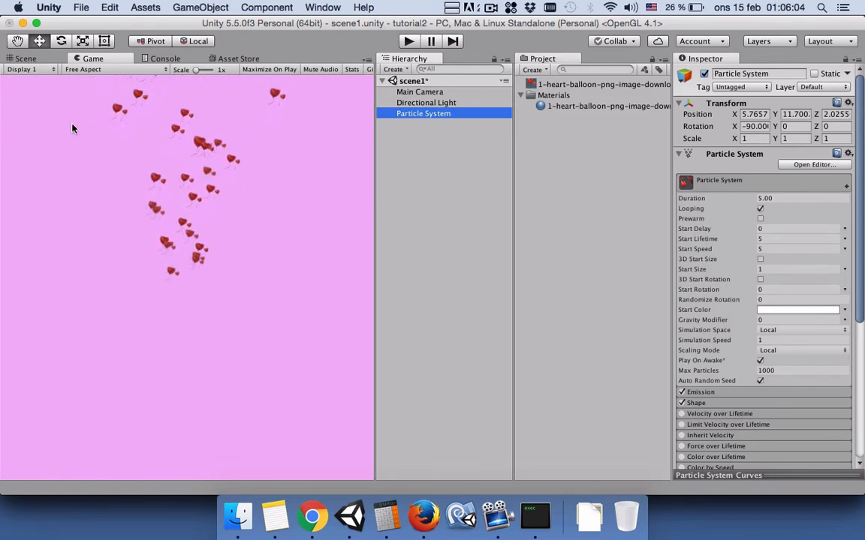
- Drag the Particle System emitter lower in the Scene view, then return to Game view
{"action": "left_click", "coordinate": [24, 58]}
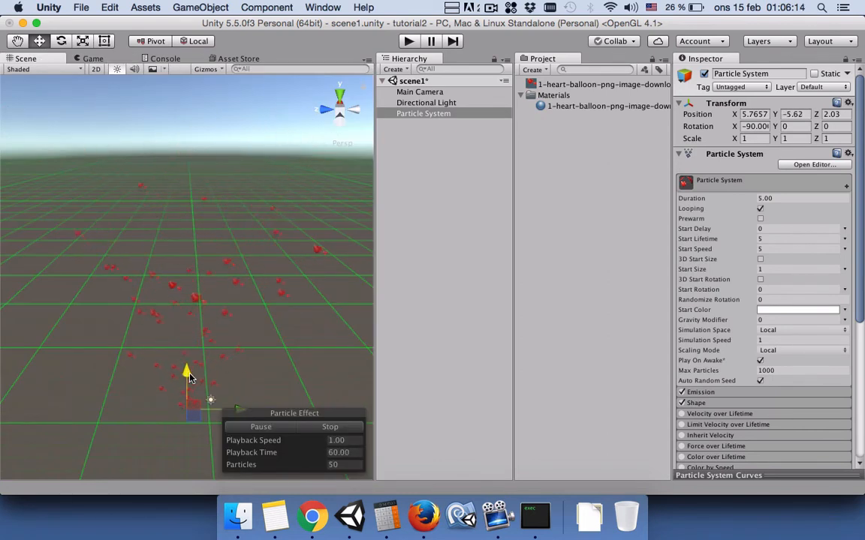
{"action": "left_click", "coordinate": [92, 59]}
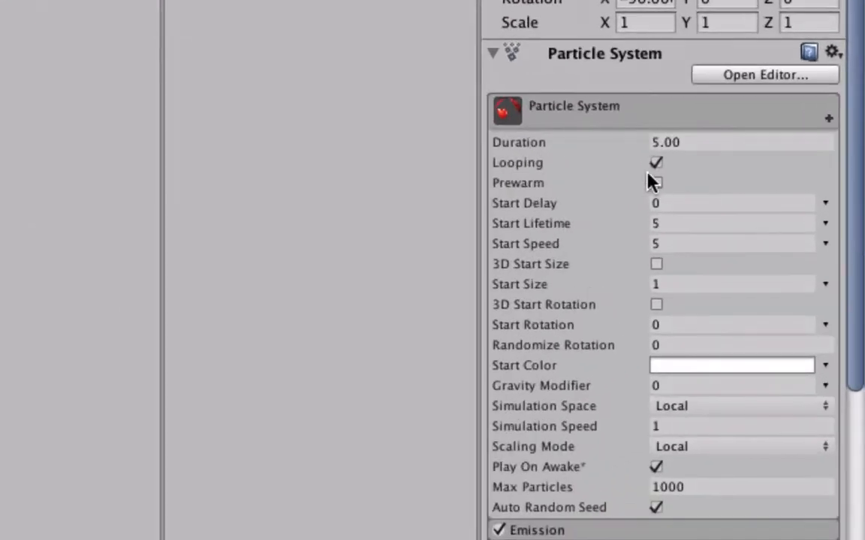
- Enable 3D Start Size and enter 10 for the X, Y and Z axes
{"action": "left_click", "coordinate": [731, 223]}
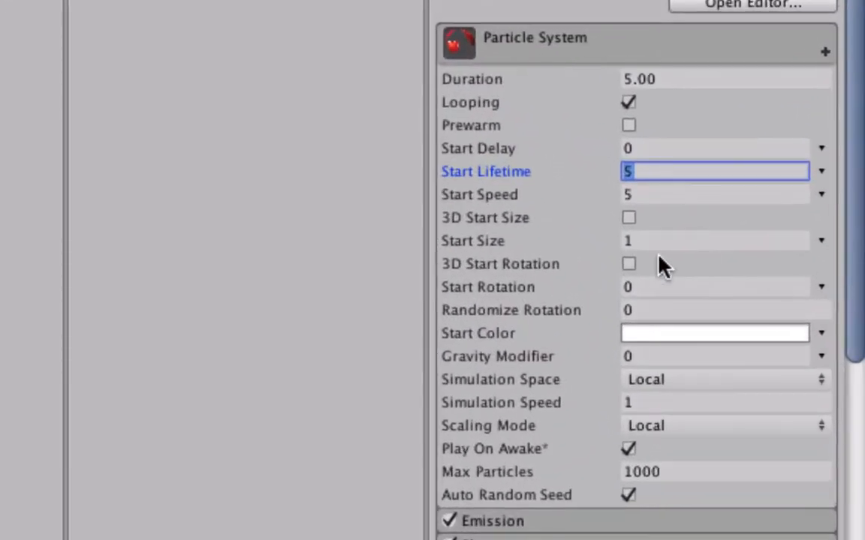
{"action": "mouse_move", "coordinate": [488, 221]}
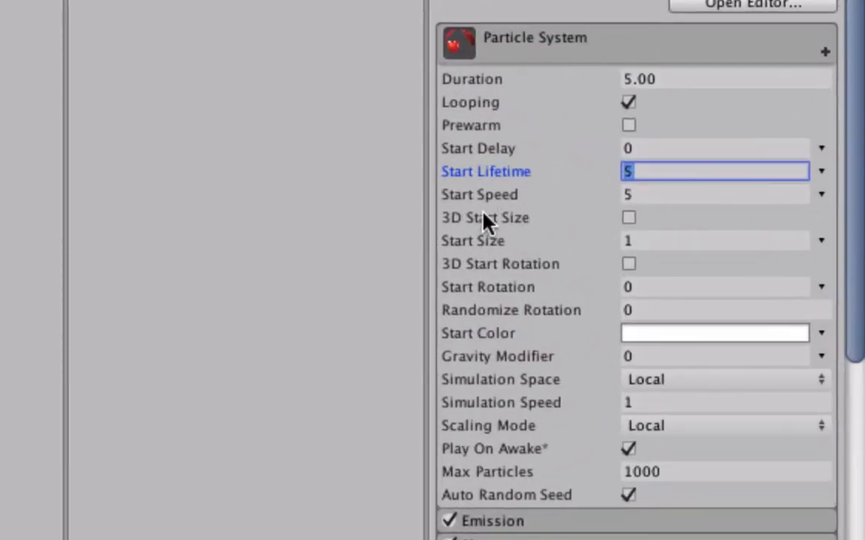
{"action": "mouse_move", "coordinate": [461, 236]}
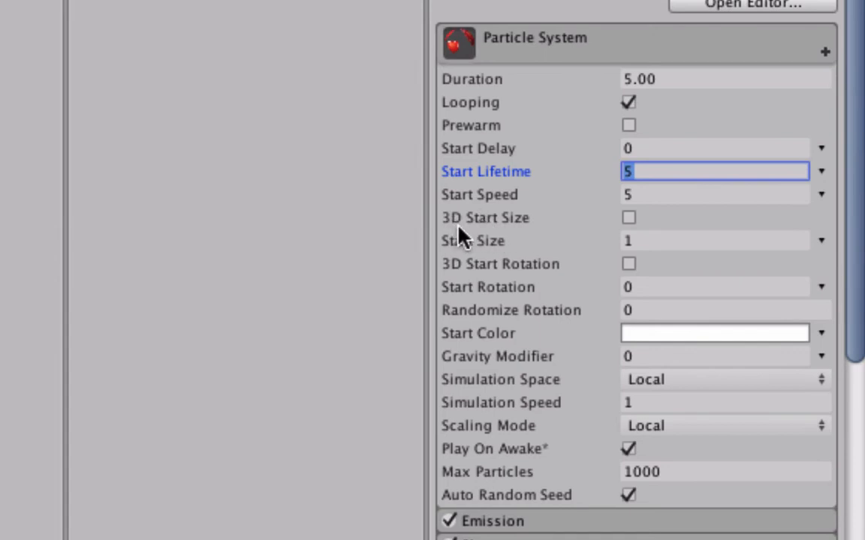
{"action": "mouse_move", "coordinate": [634, 226]}
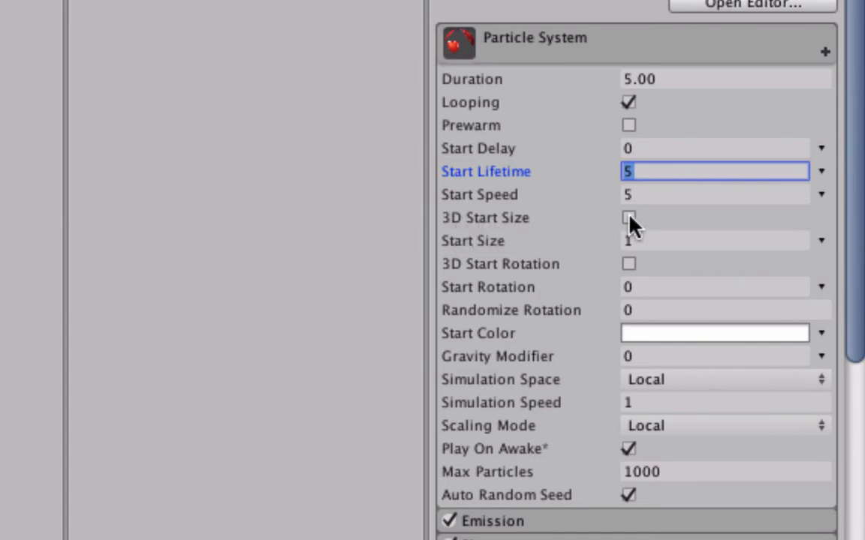
{"action": "left_click", "coordinate": [629, 218]}
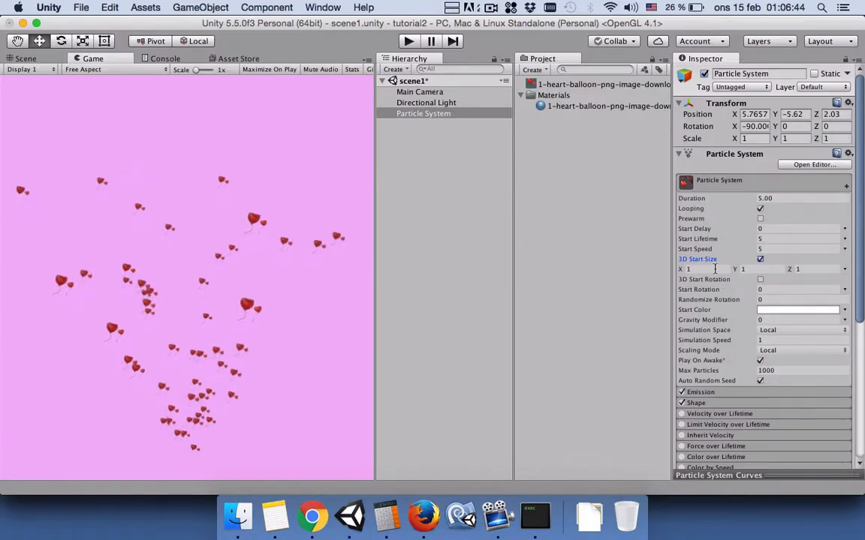
{"action": "left_click", "coordinate": [706, 268]}
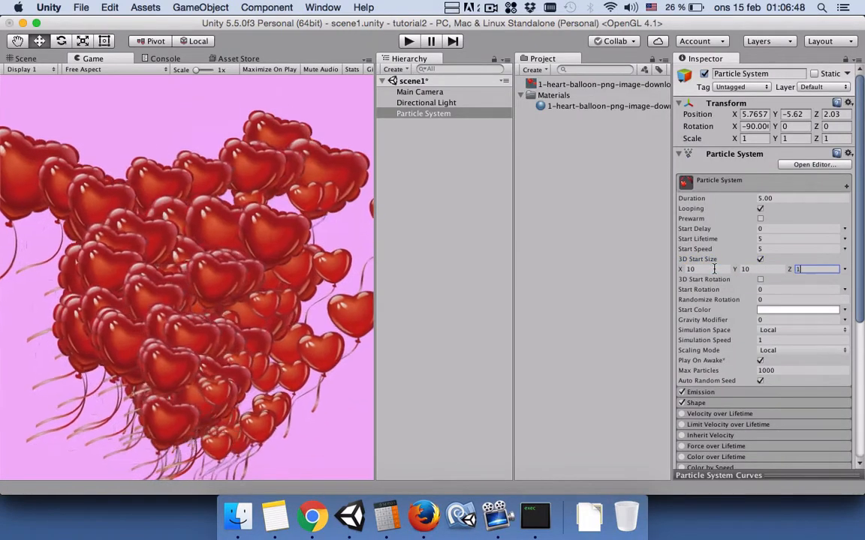
{"action": "type", "text": "10"}
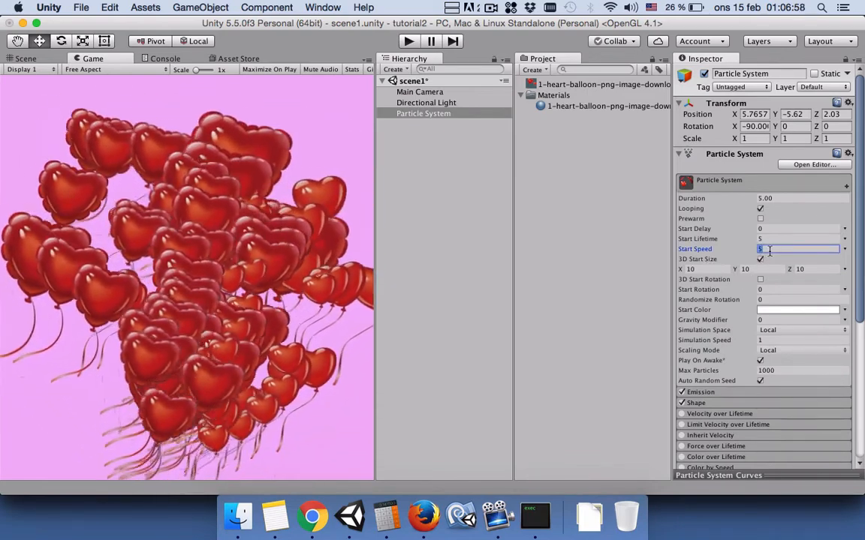
- Enter Start Speed 1, Start Lifetime 30 and Max Particles 10
{"action": "type", "text": "1"}
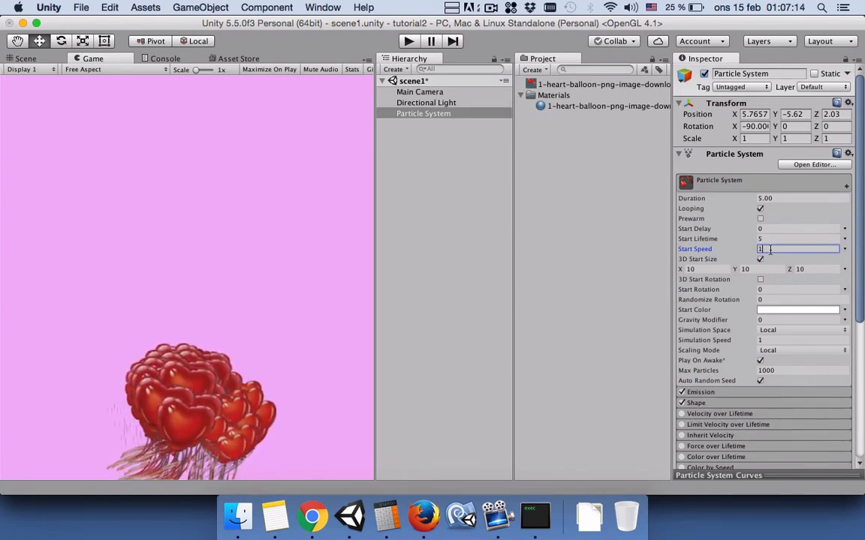
{"action": "type", "text": "30"}
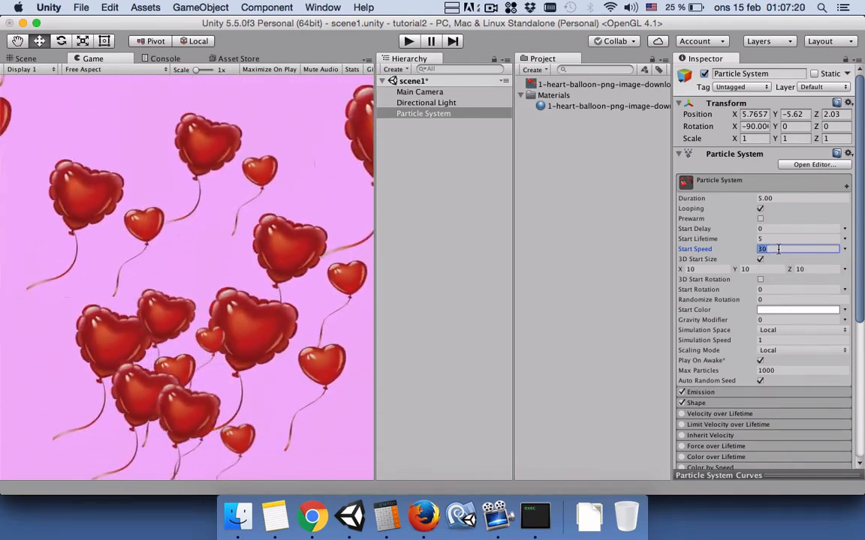
{"action": "type", "text": "1"}
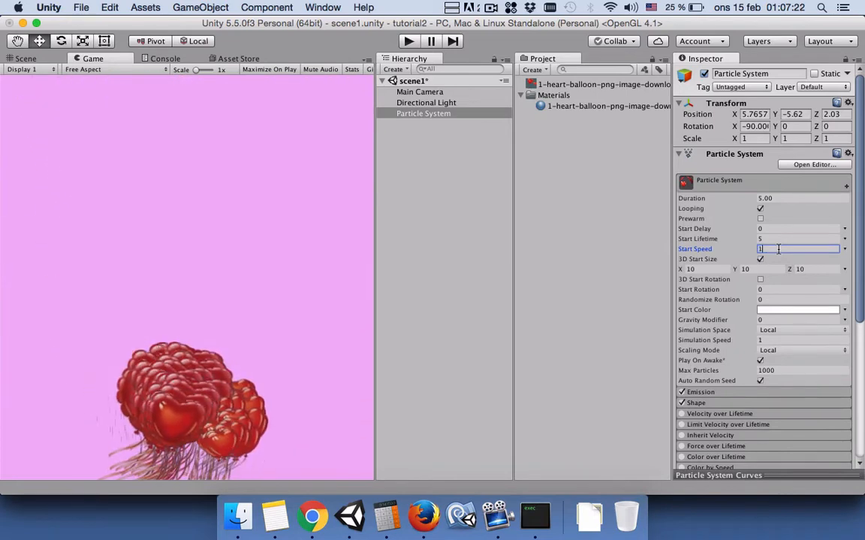
{"action": "type", "text": "30"}
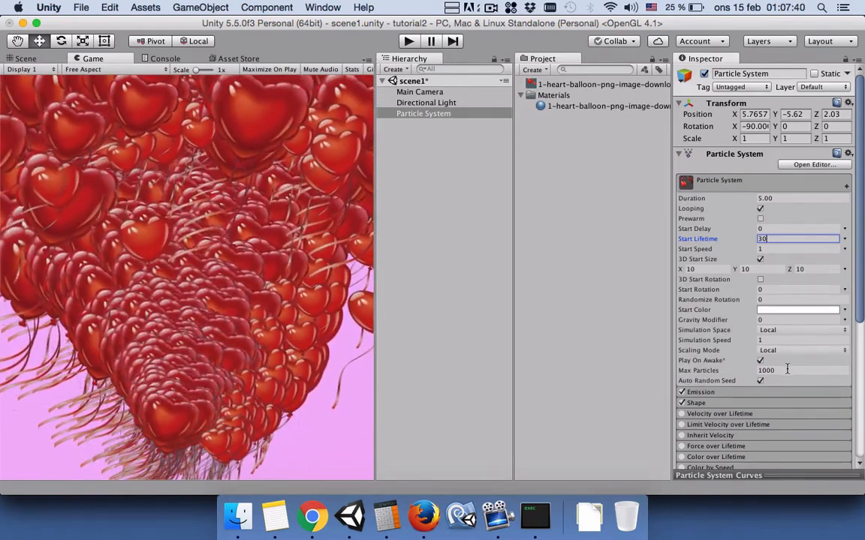
{"action": "type", "text": "10"}
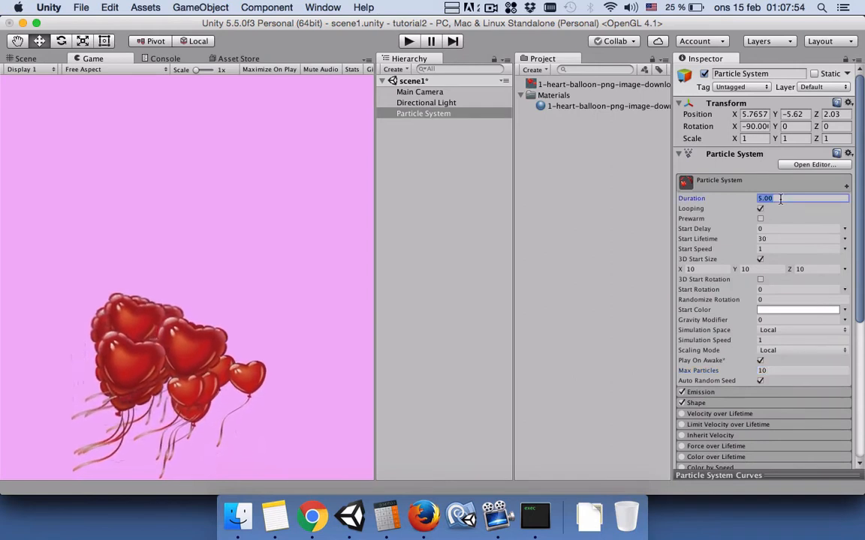
- Set Duration to 1.00 and expand the cone Shape module
{"action": "type", "text": "1.00"}
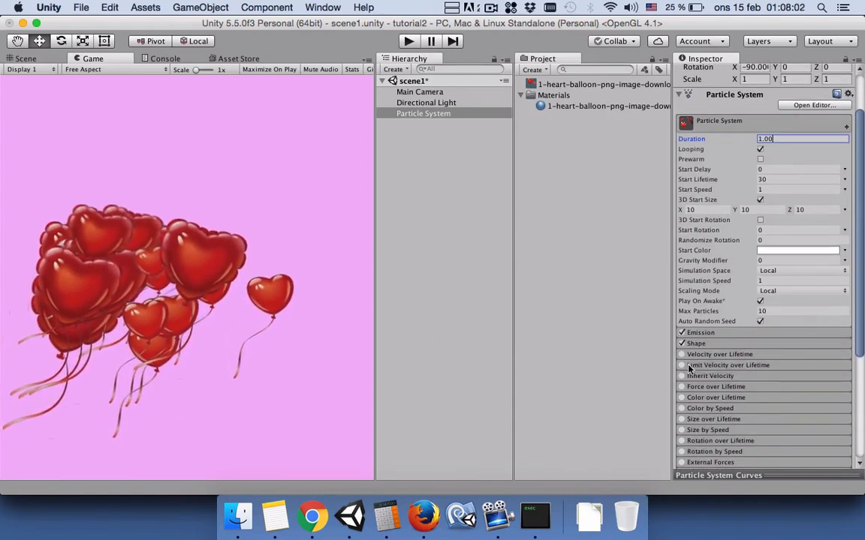
{"action": "left_click", "coordinate": [696, 343]}
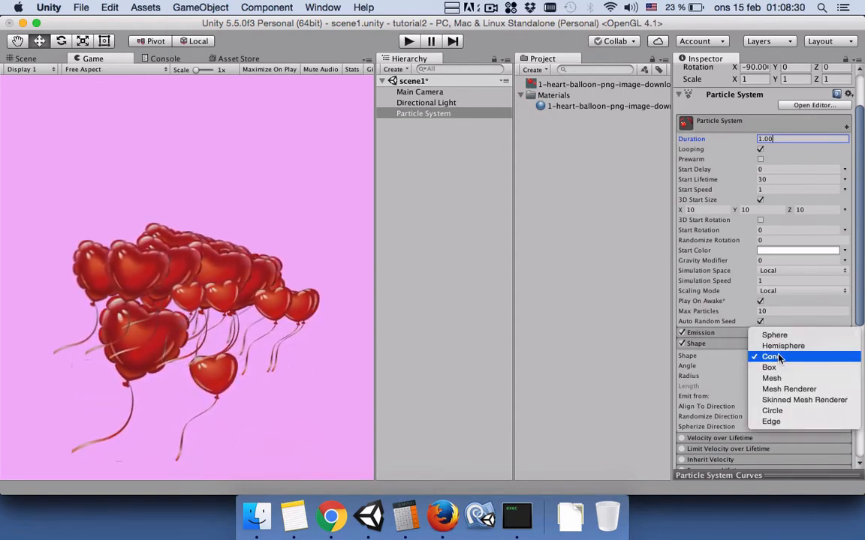
{"action": "mouse_move", "coordinate": [783, 346]}
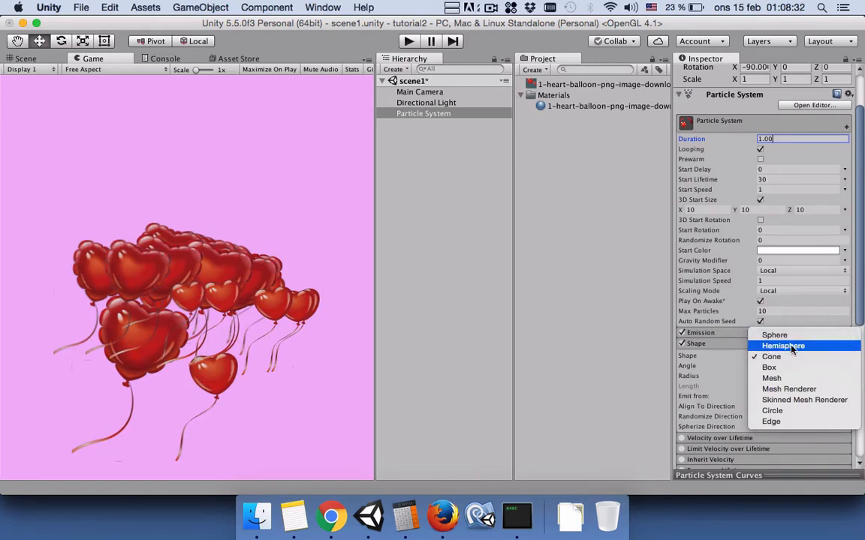
{"action": "mouse_move", "coordinate": [771, 367]}
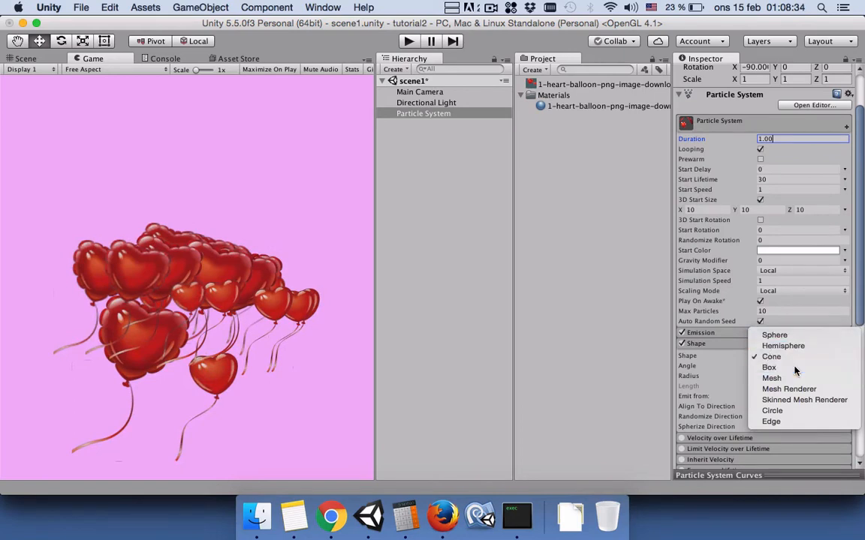
{"action": "left_click", "coordinate": [769, 367]}
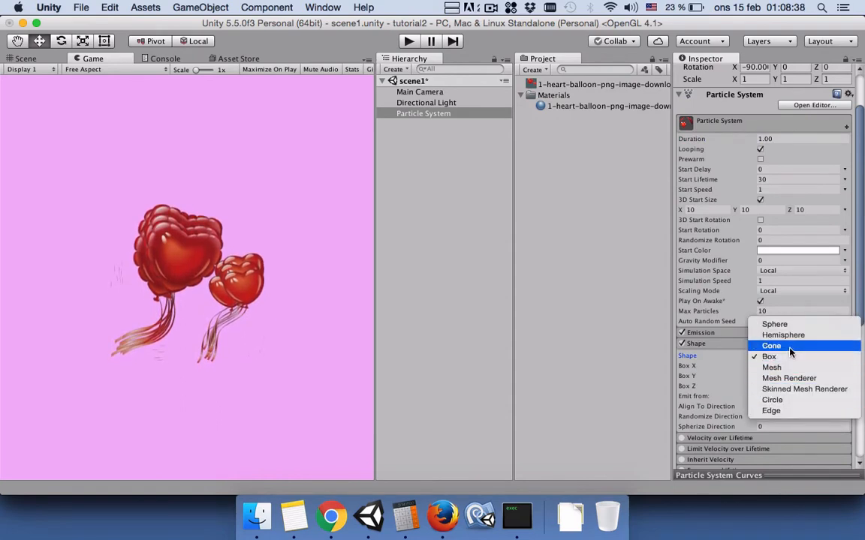
{"action": "mouse_move", "coordinate": [804, 388]}
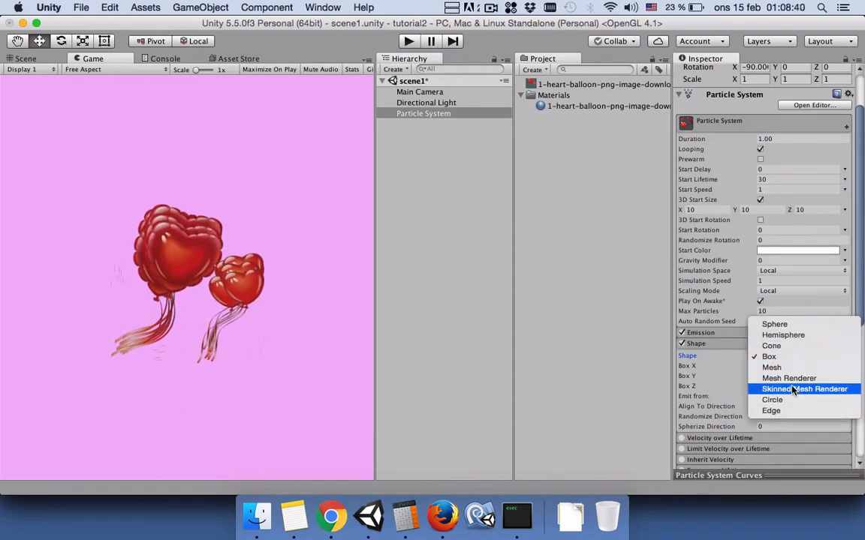
{"action": "left_click", "coordinate": [770, 410]}
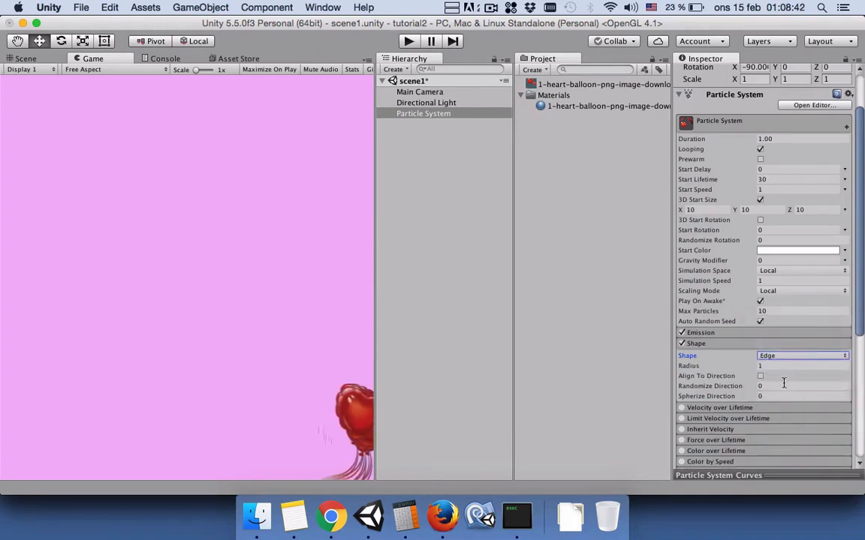
{"action": "left_click", "coordinate": [799, 355]}
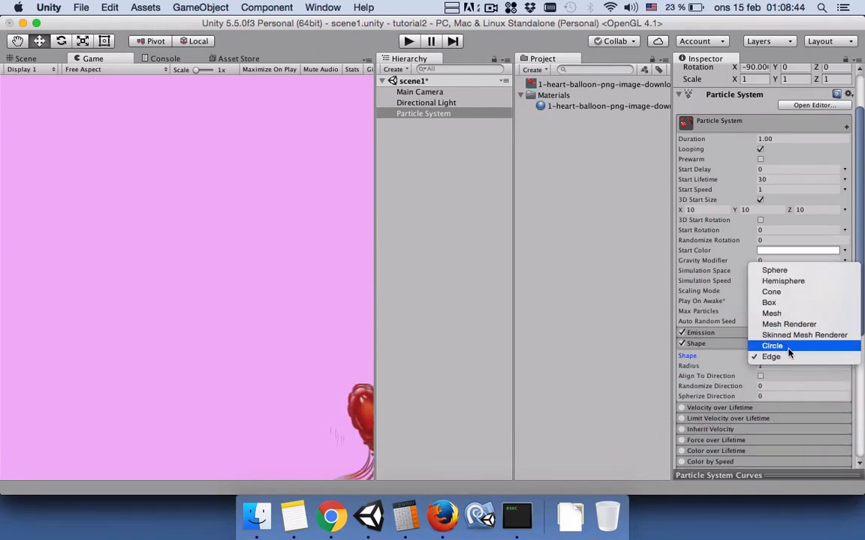
{"action": "mouse_move", "coordinate": [772, 312]}
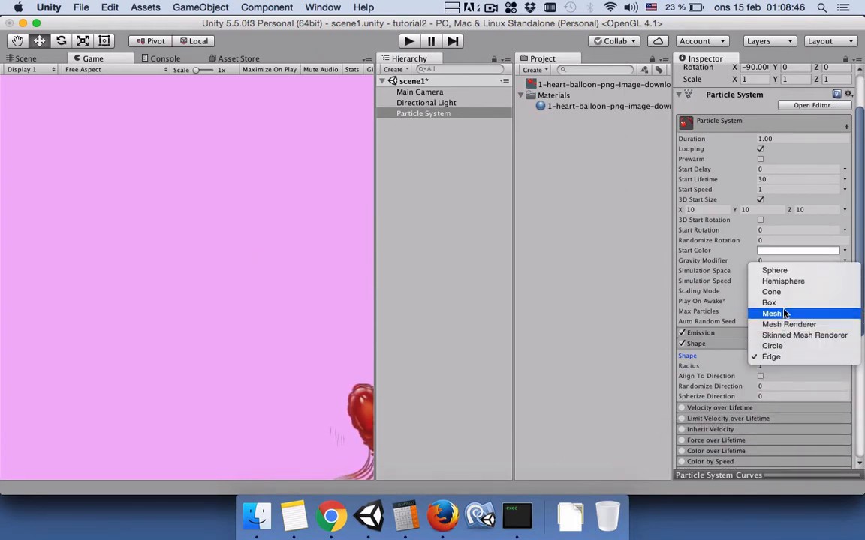
{"action": "left_click", "coordinate": [771, 291]}
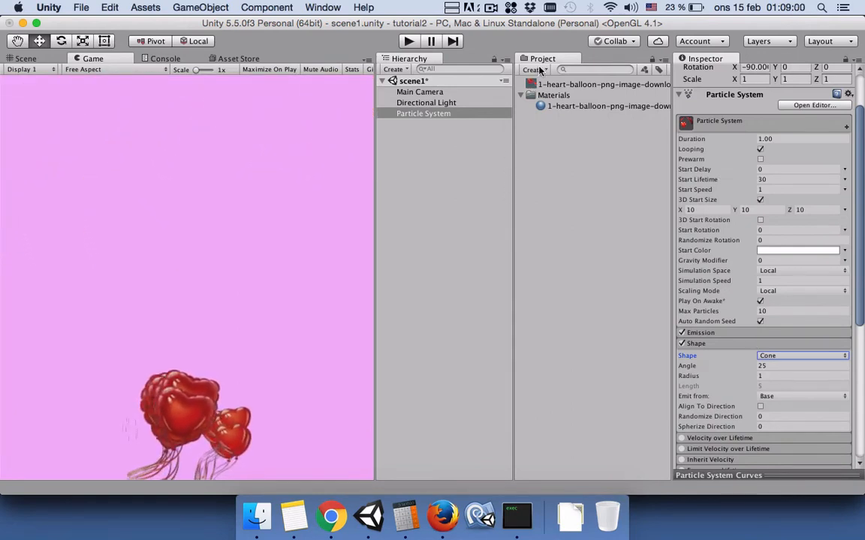
- Drag Particle System into the Project panel as a prefab and delete it from the Hierarchy
{"action": "left_click", "coordinate": [534, 69]}
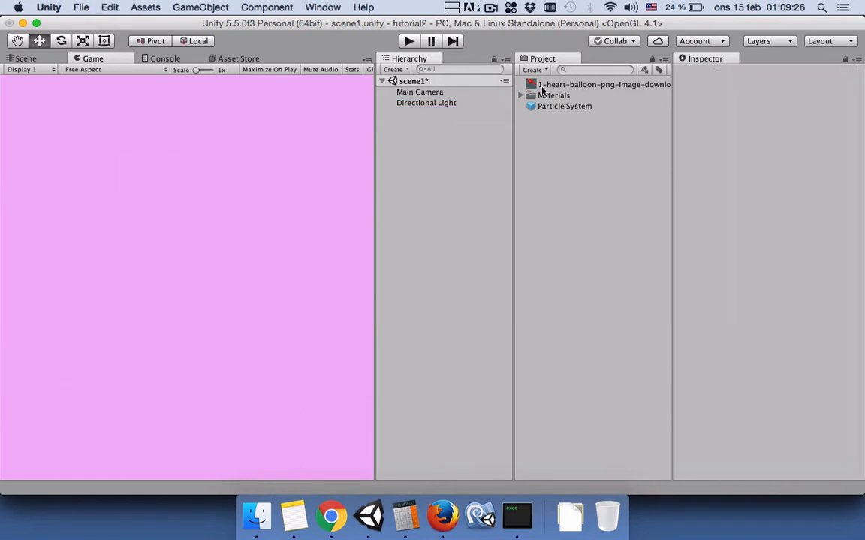
- Create a C# script named Generateps in the Project panel and select it
{"action": "left_click", "coordinate": [534, 69]}
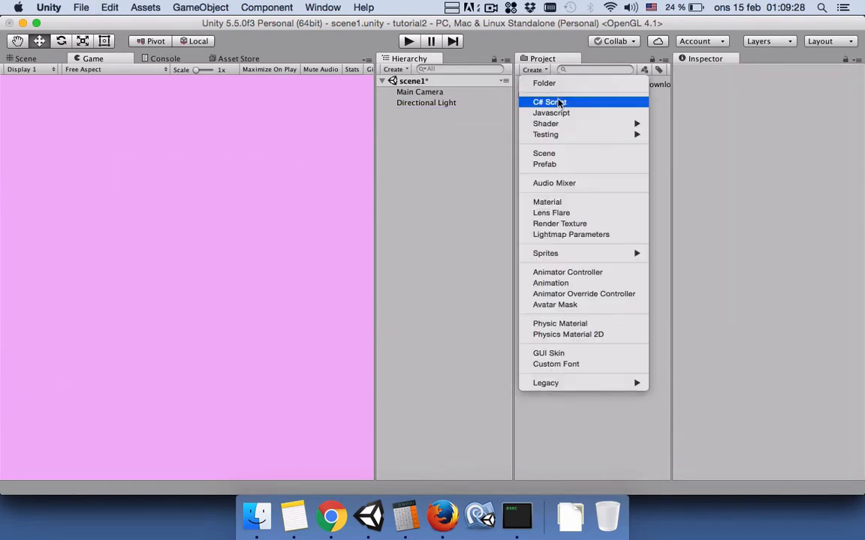
{"action": "left_click", "coordinate": [549, 102]}
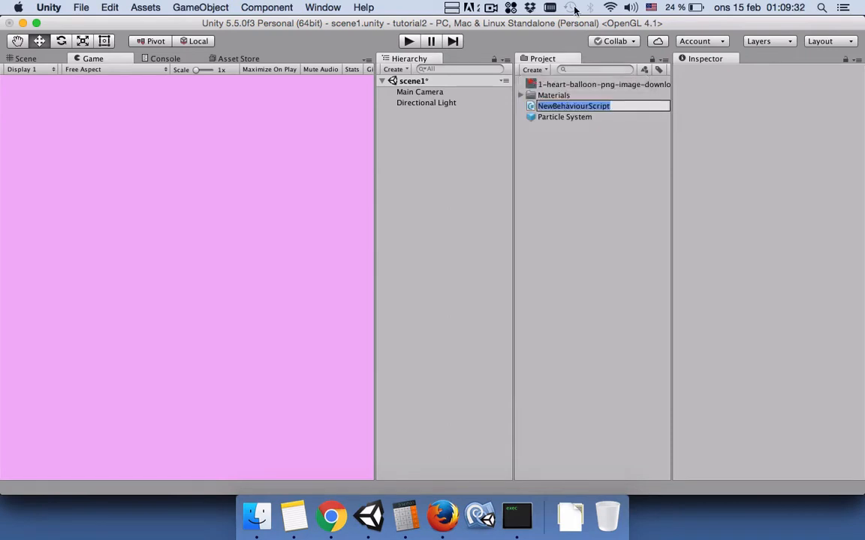
{"action": "type", "text": "Generateps"}
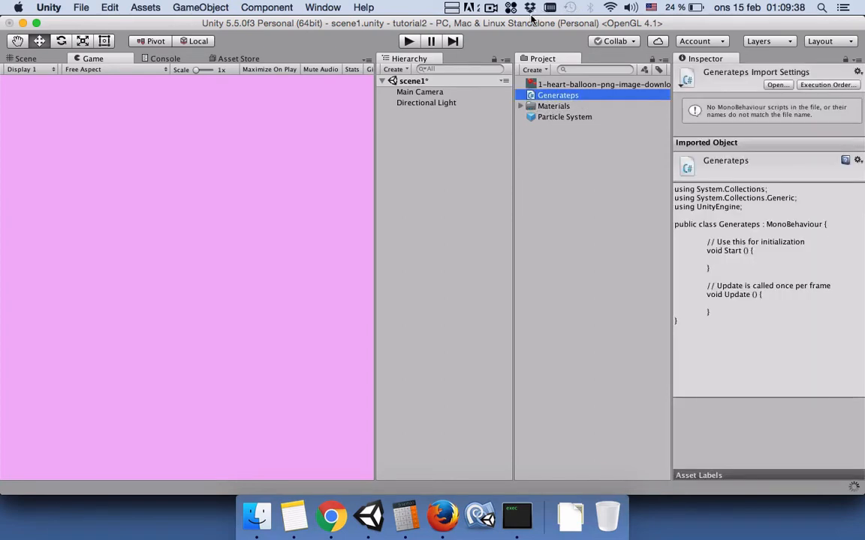
{"action": "left_click", "coordinate": [558, 94]}
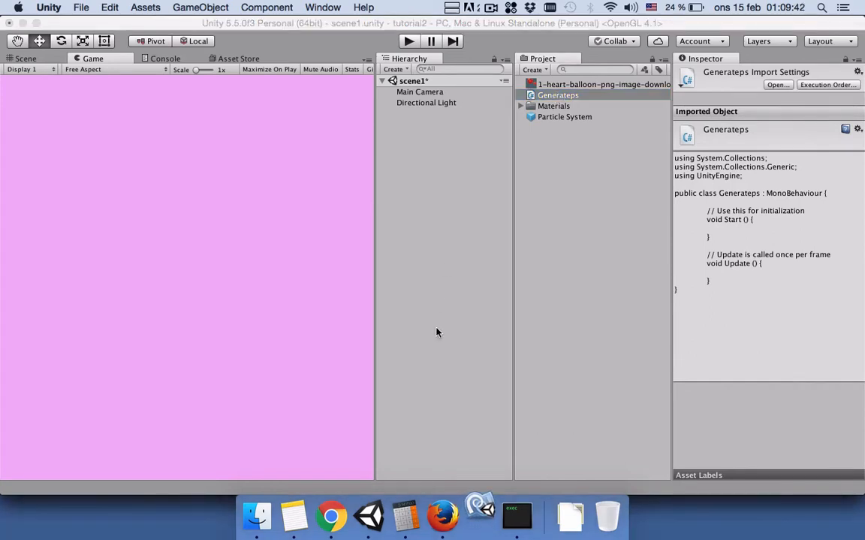
{"action": "left_click", "coordinate": [394, 69]}
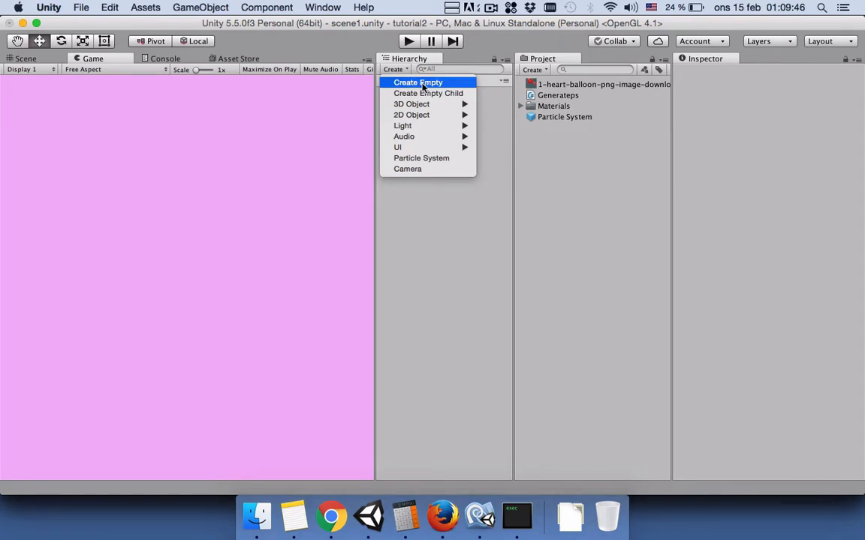
- Create an empty GameObject and rename it HeartManager
{"action": "left_click", "coordinate": [417, 83]}
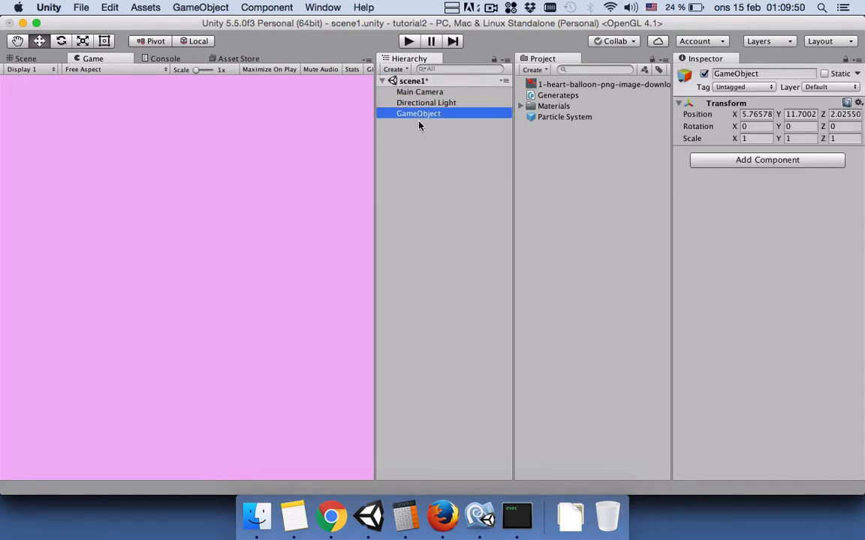
{"action": "double_click", "coordinate": [418, 114]}
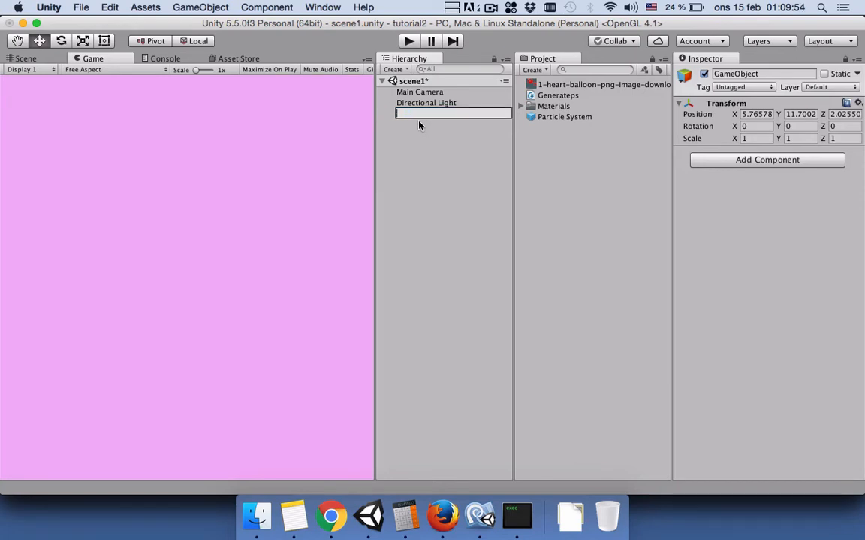
{"action": "type", "text": "Hear"}
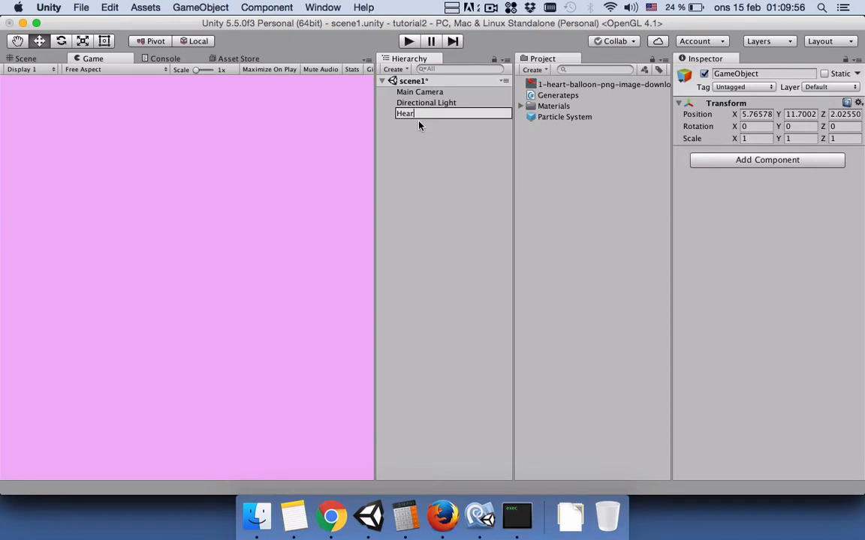
{"action": "type", "text": "tManager"}
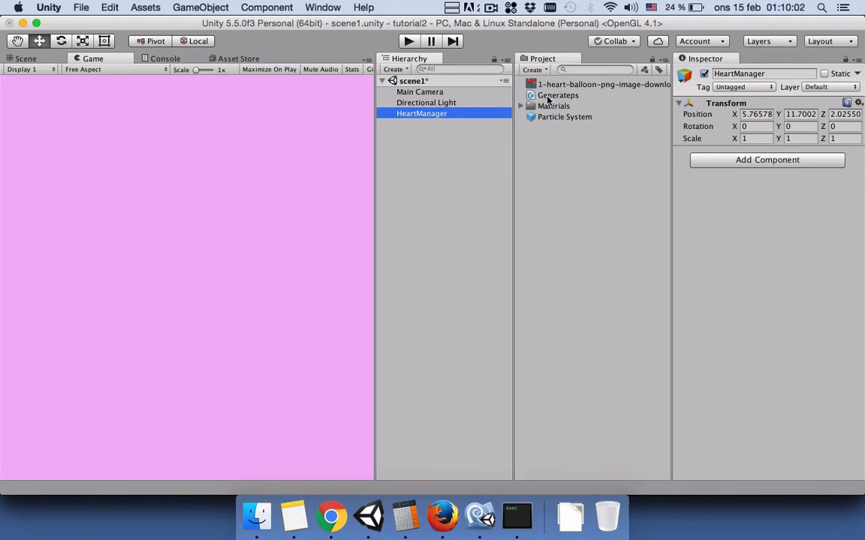
- Drag the Generateps script onto HeartManager as a component
{"action": "left_click", "coordinate": [557, 94]}
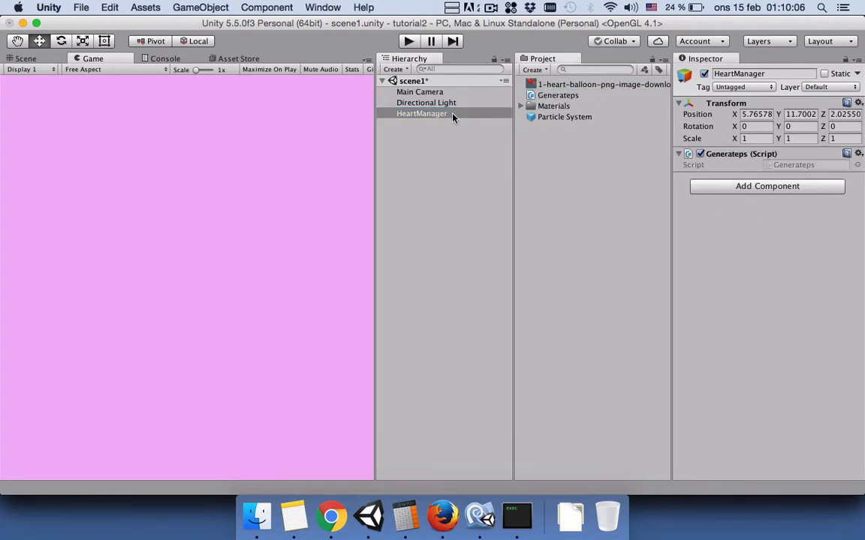
{"action": "mouse_move", "coordinate": [502, 384]}
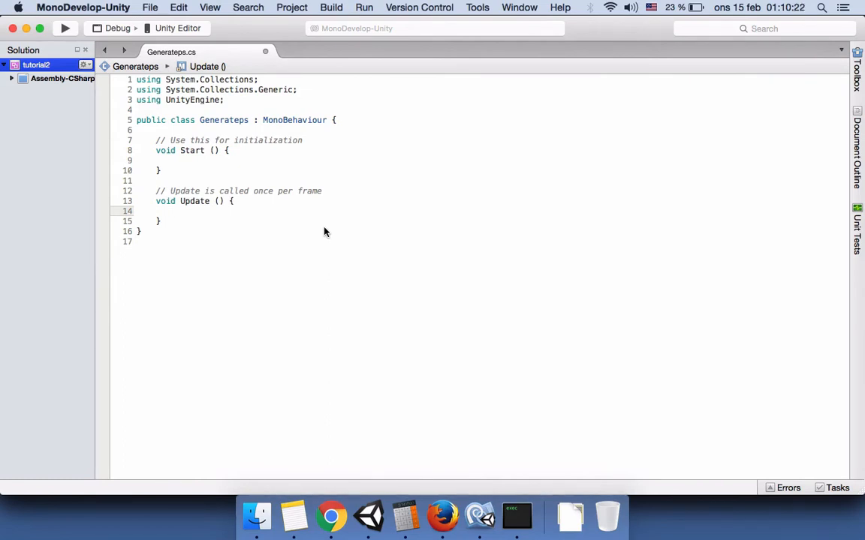
- Add an if(Input.GetMouseButtonUp(0)) check with empty braces inside Update
{"action": "type", "text": "if("}
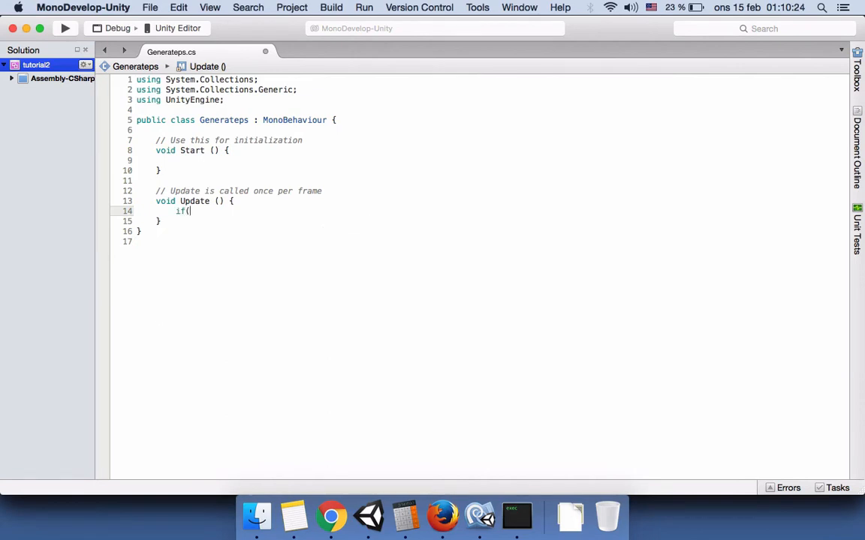
{"action": "type", "text": "inpu"}
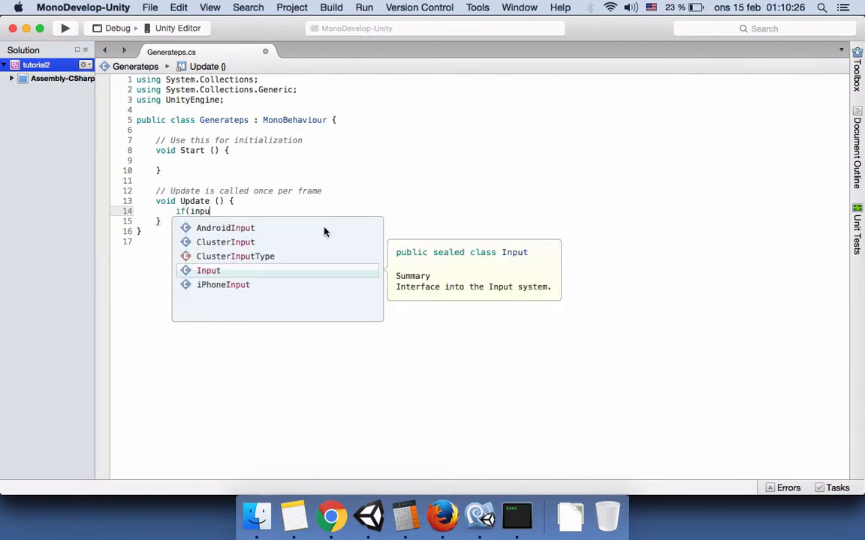
{"action": "type", "text": "t."}
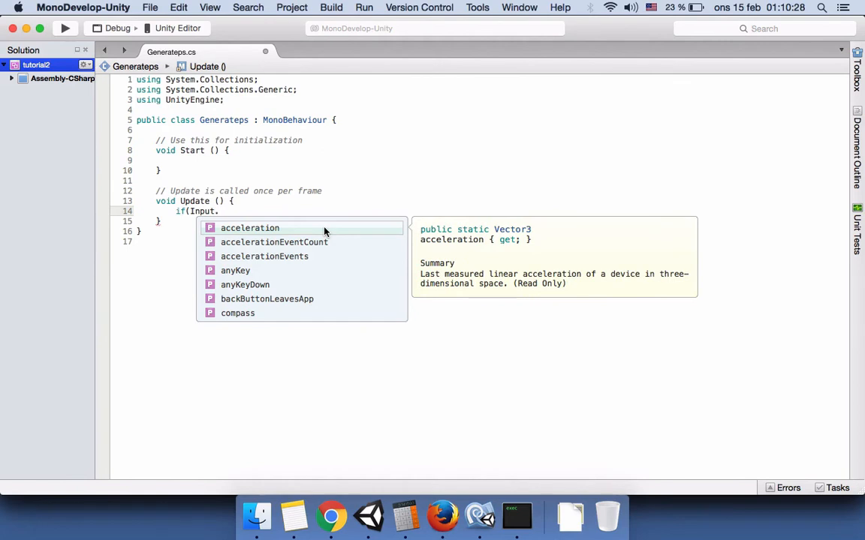
{"action": "type", "text": "get"}
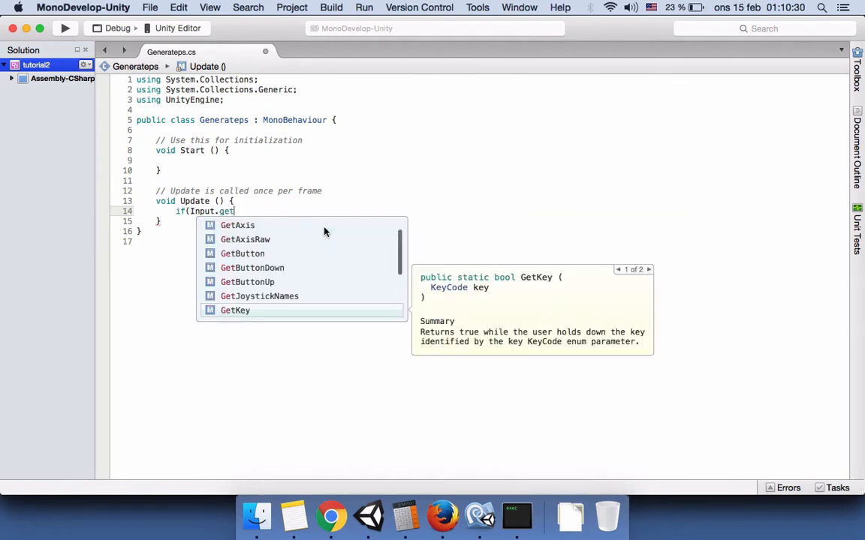
{"action": "type", "text": "mou"}
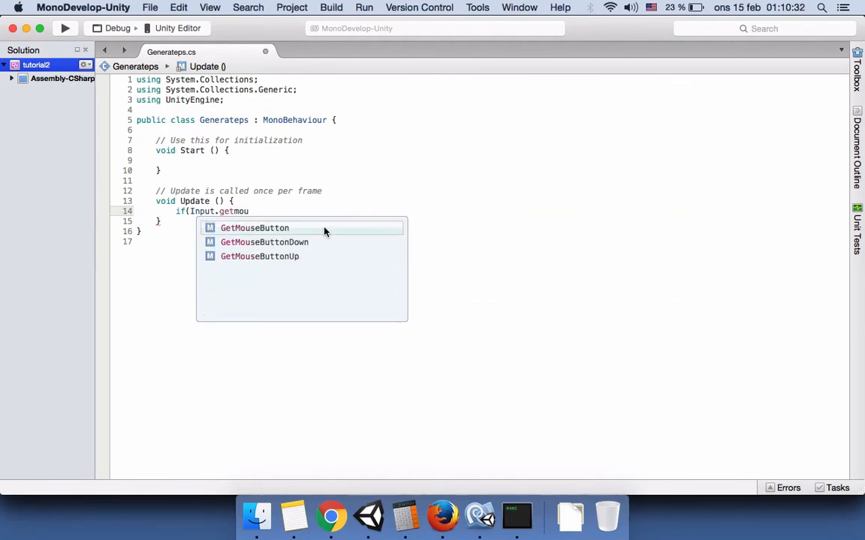
{"action": "mouse_move", "coordinate": [259, 256]}
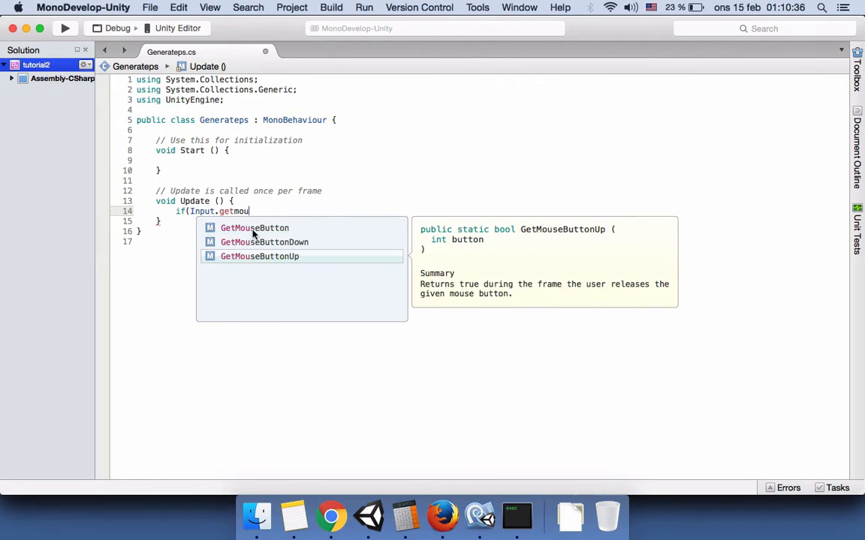
{"action": "mouse_move", "coordinate": [254, 228]}
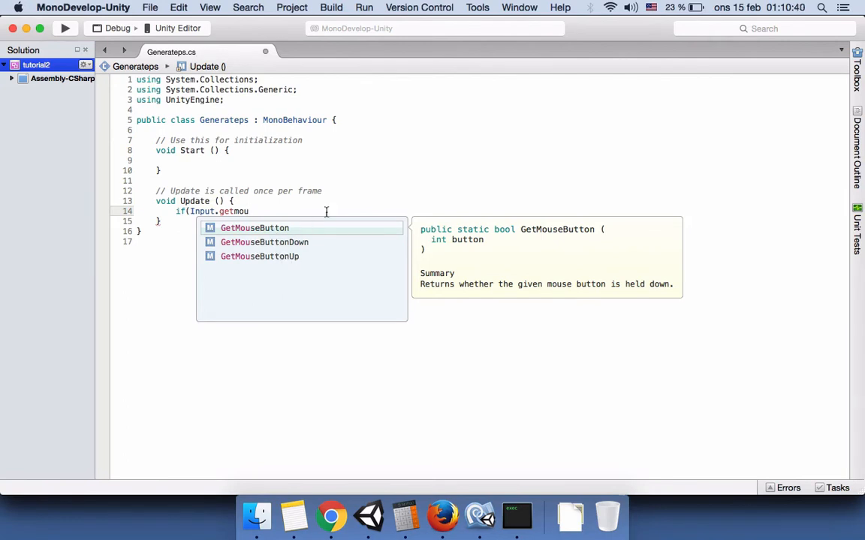
{"action": "mouse_move", "coordinate": [291, 261]}
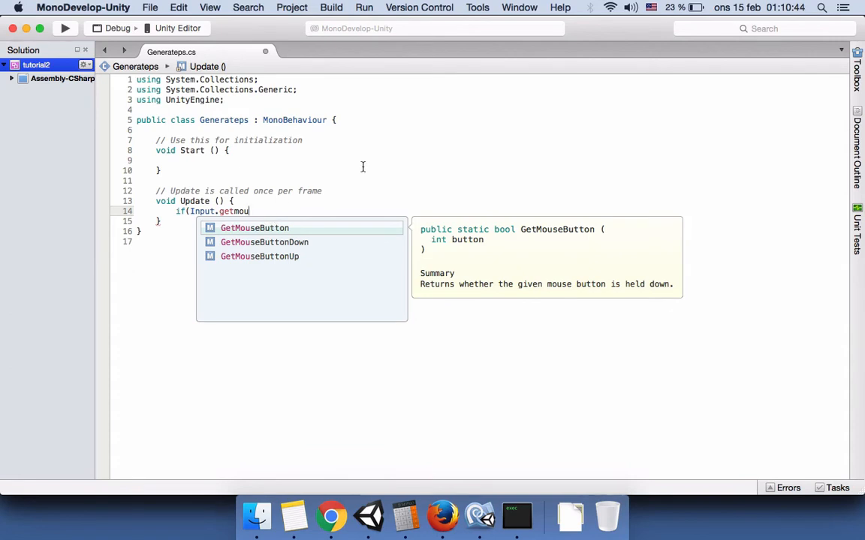
{"action": "mouse_move", "coordinate": [315, 194]}
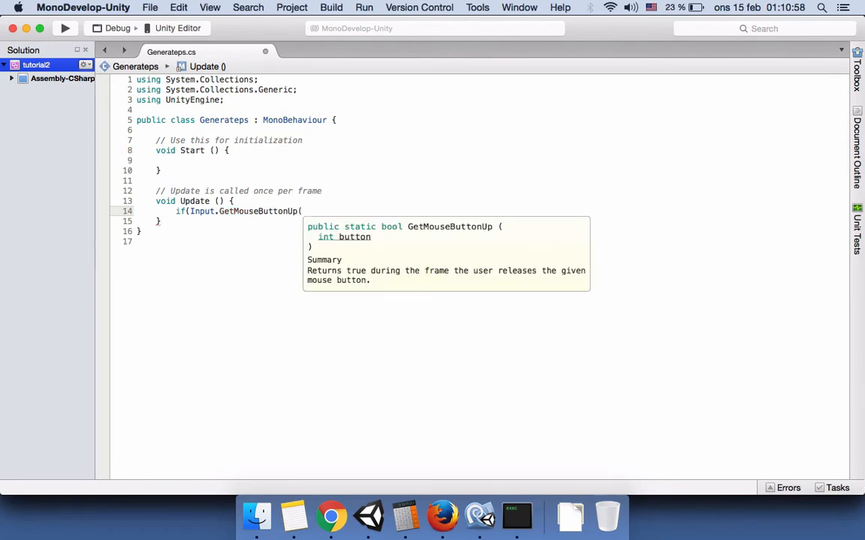
{"action": "type", "text": "0)"}
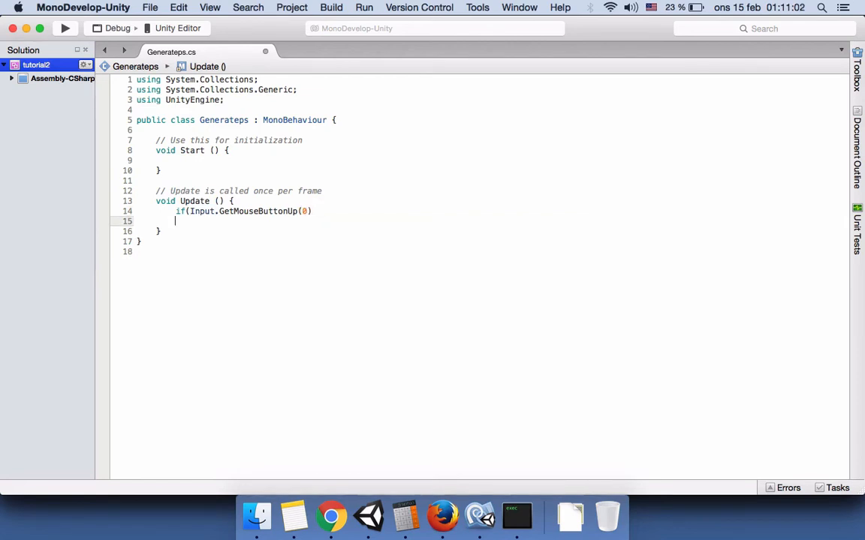
{"action": "type", "text": "{"}
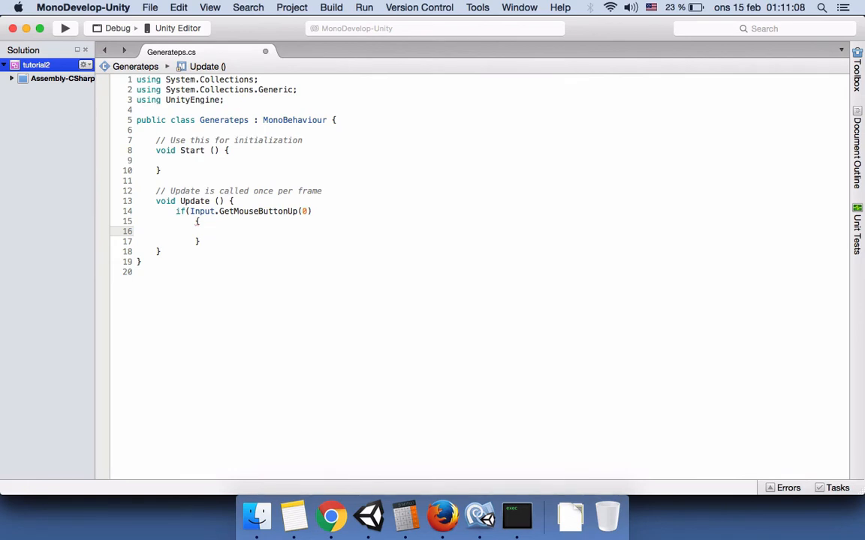
{"action": "left_click", "coordinate": [214, 231]}
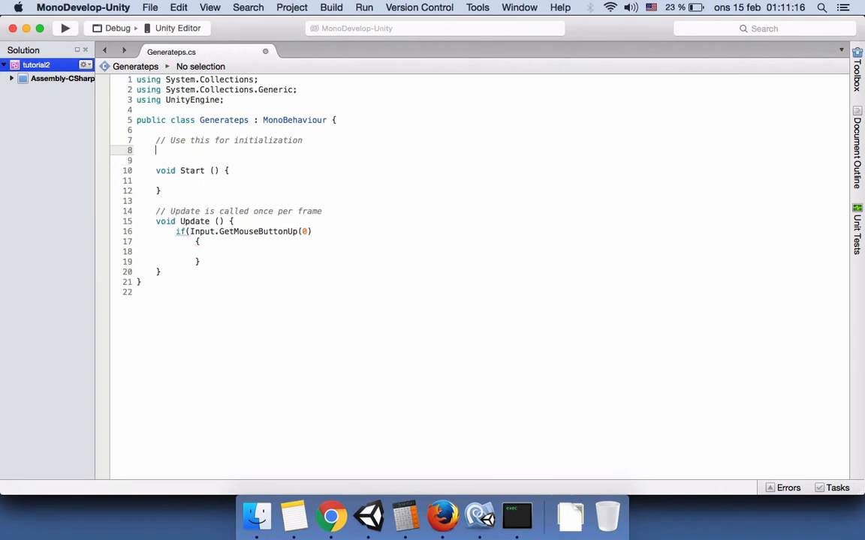
- Declare 'public particleSystem ps;' above Start and return to Unity
{"action": "type", "text": "public"}
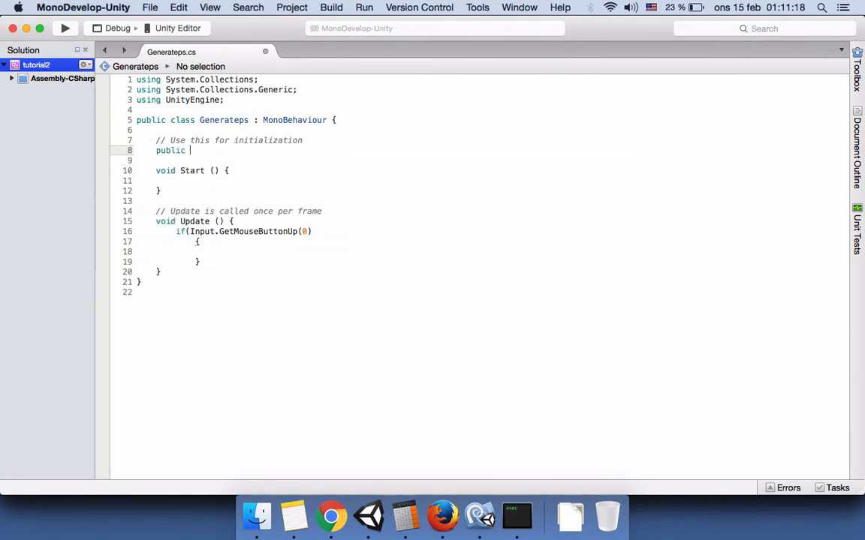
{"action": "type", "text": "part"}
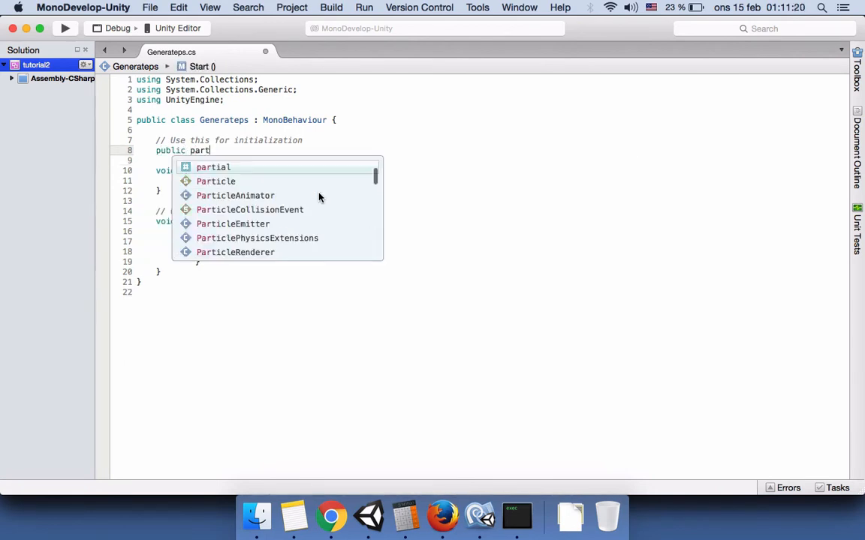
{"action": "type", "text": "i"}
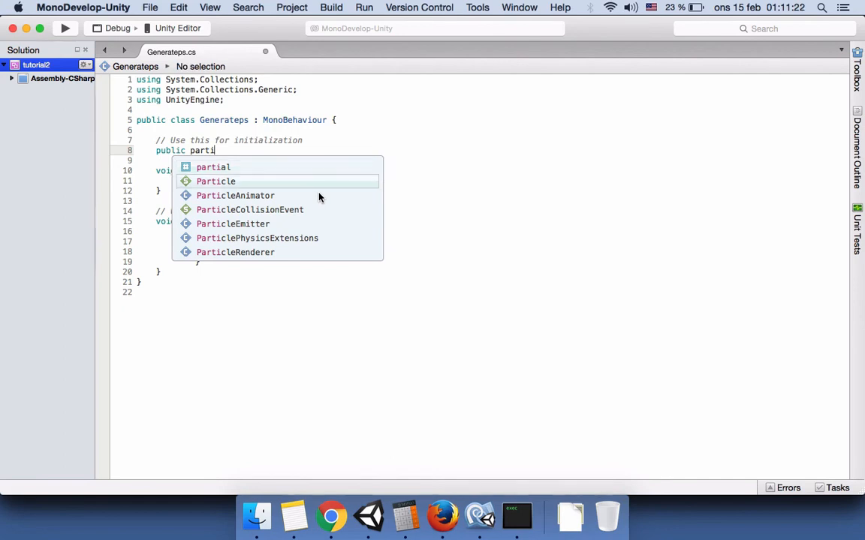
{"action": "type", "text": "stem"}
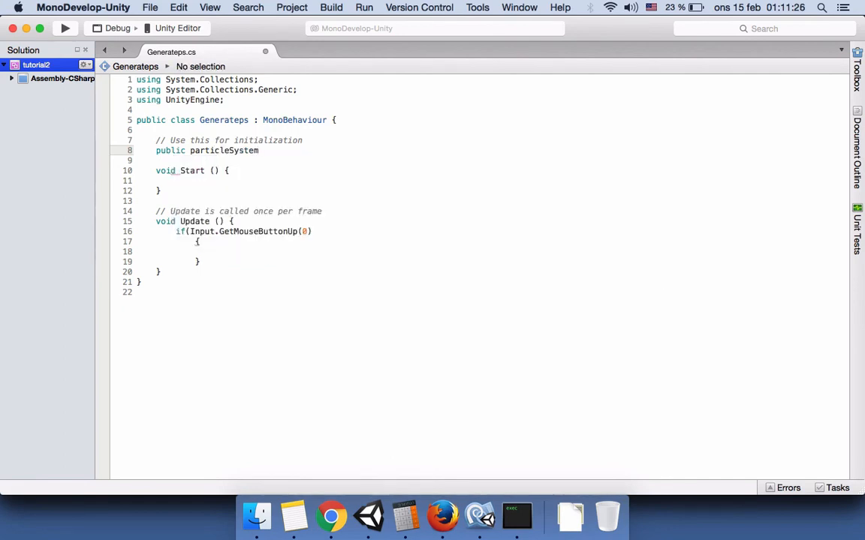
{"action": "type", "text": "ps"}
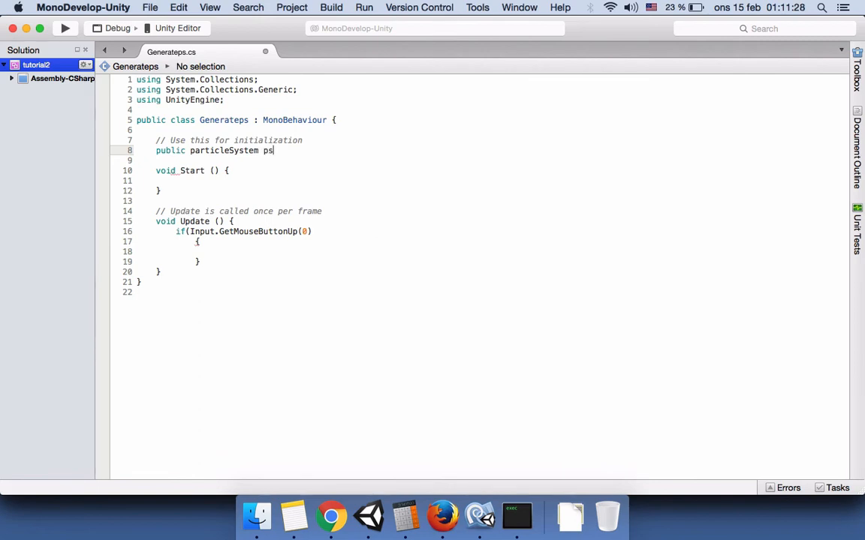
{"action": "type", "text": ";"}
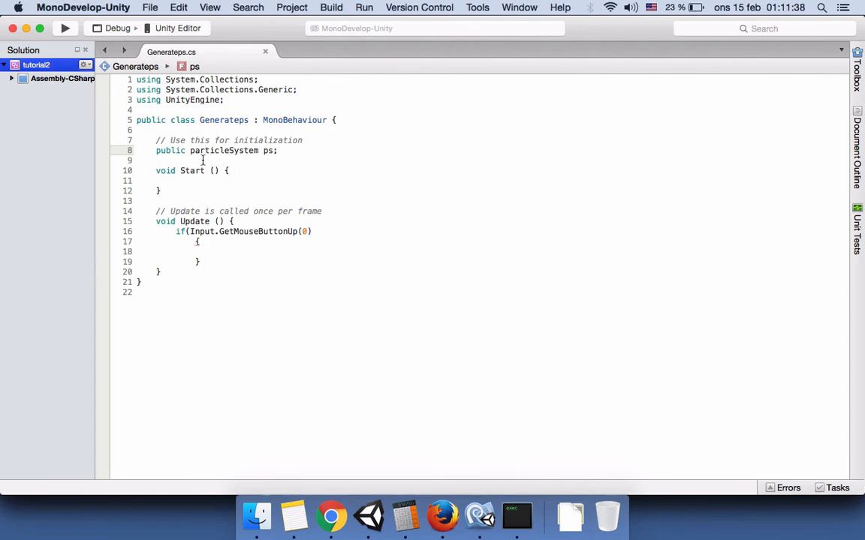
{"action": "left_click", "coordinate": [367, 516]}
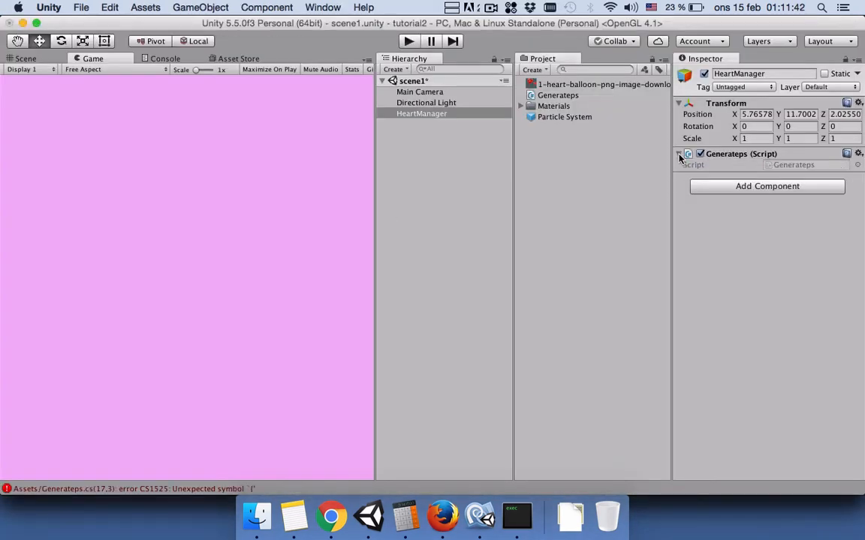
- Check the Generateps component's options and read error CS1525 in the Console
{"action": "left_click", "coordinate": [858, 154]}
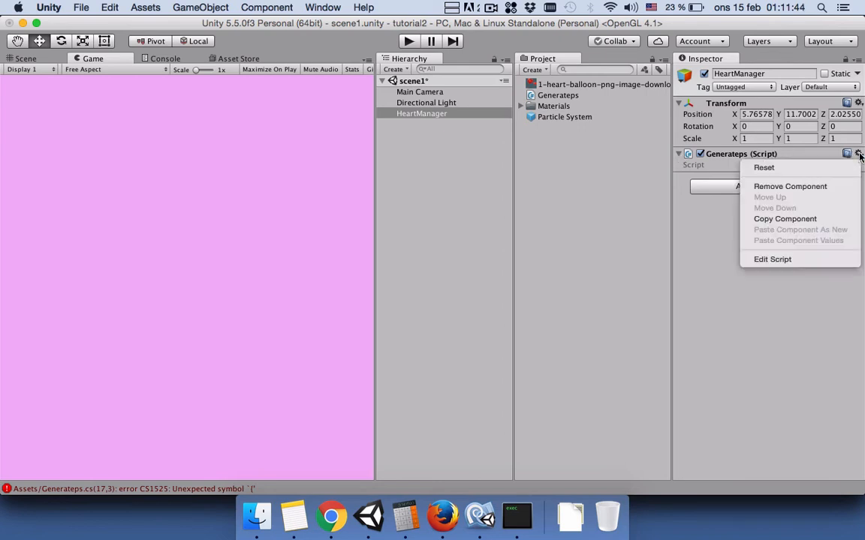
{"action": "mouse_move", "coordinate": [817, 299]}
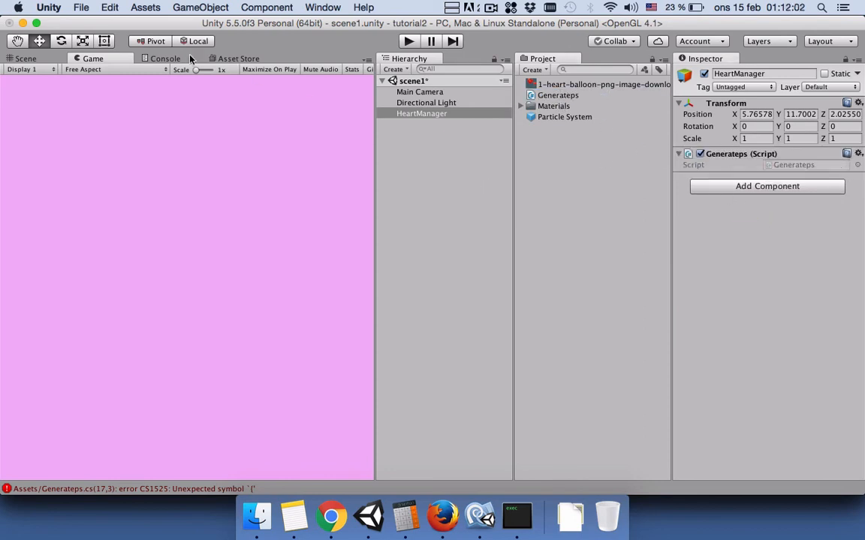
{"action": "left_click", "coordinate": [367, 516]}
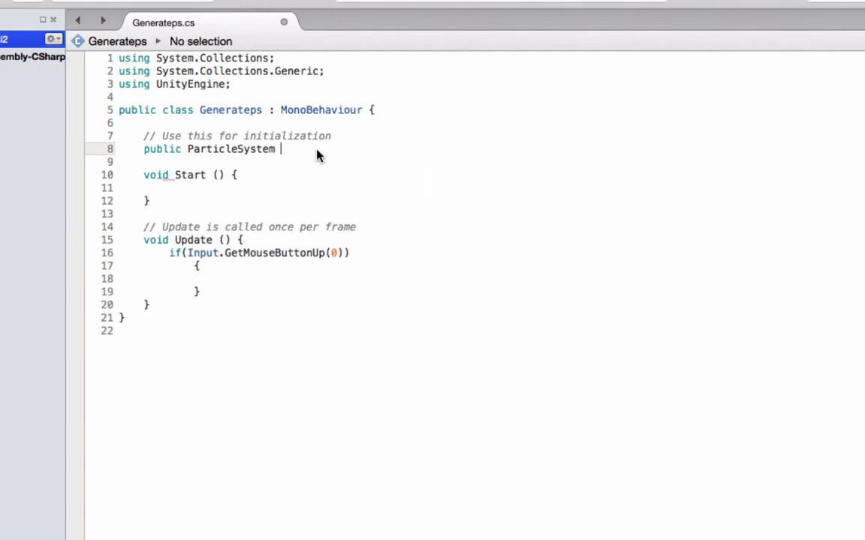
- Fix the field to 'public ParticleSystem ps;' and close the GetMouseButtonUp(0) parenthesis
{"action": "type", "text": "ps;"}
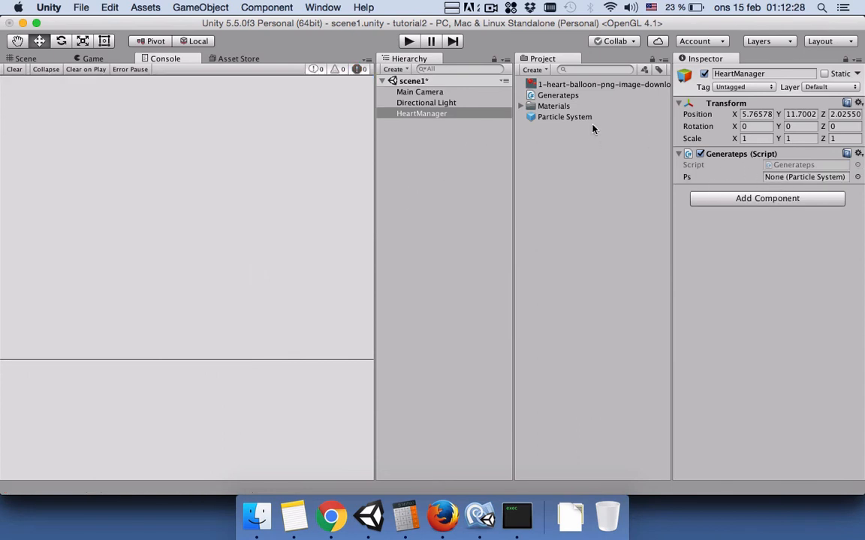
{"action": "mouse_move", "coordinate": [690, 184]}
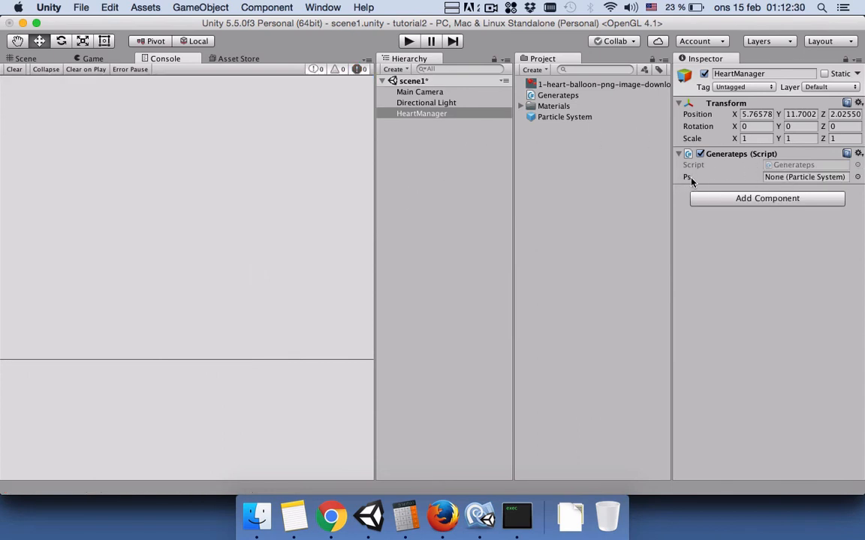
- Drag the Particle System prefab into the Generateps component's Ps slot
{"action": "left_click", "coordinate": [564, 116]}
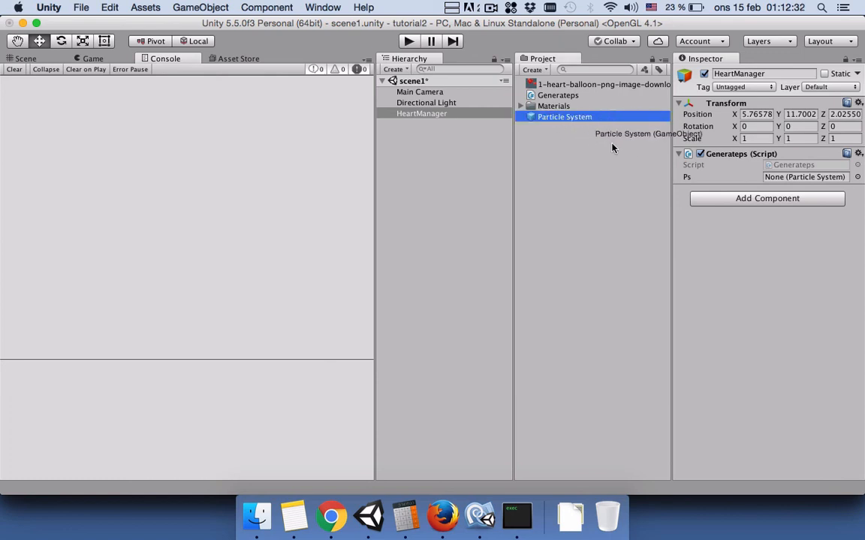
{"action": "left_click_drag", "start_coordinate": [564, 116], "coordinate": [807, 177]}
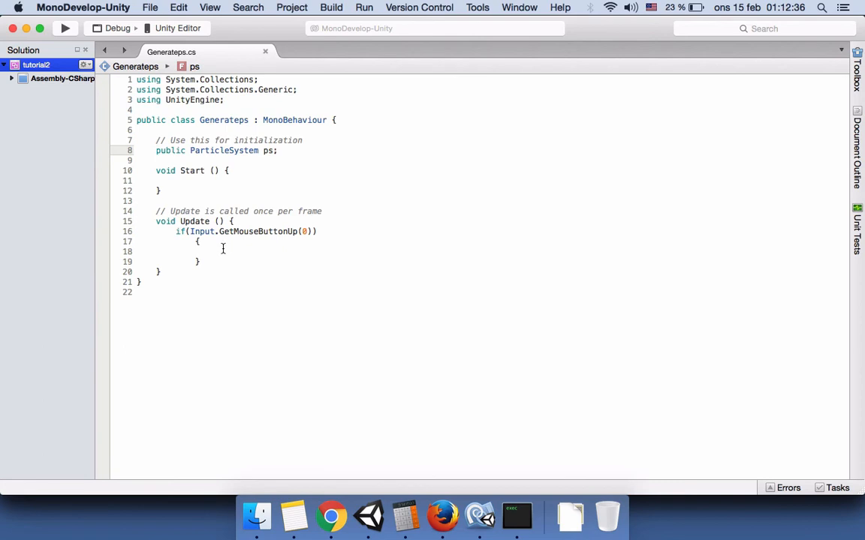
- Format the document and make the mouse-release block call Instantiate(ps)
{"action": "left_click", "coordinate": [199, 252]}
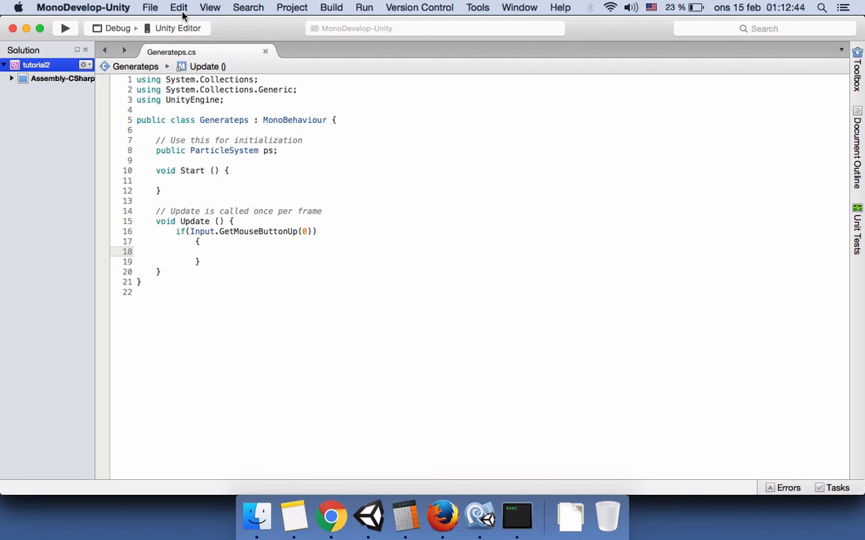
{"action": "left_click", "coordinate": [179, 8]}
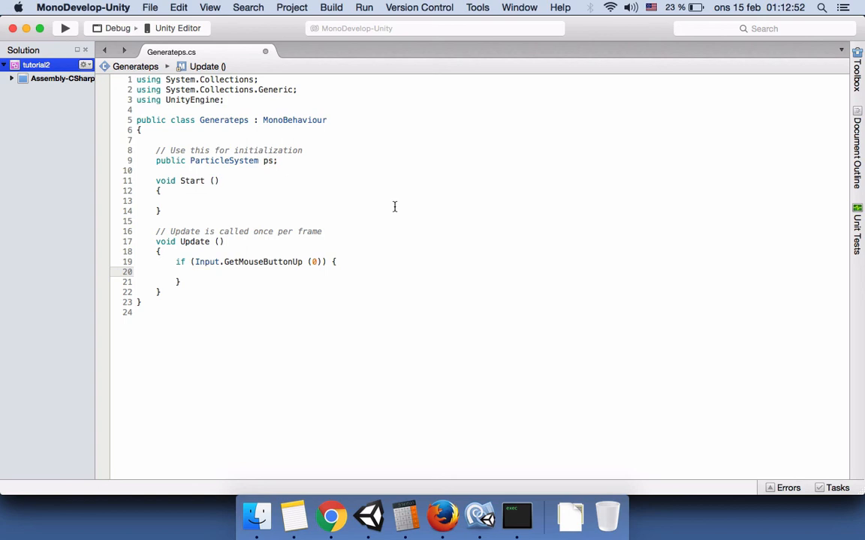
{"action": "type", "text": "Instantiate"}
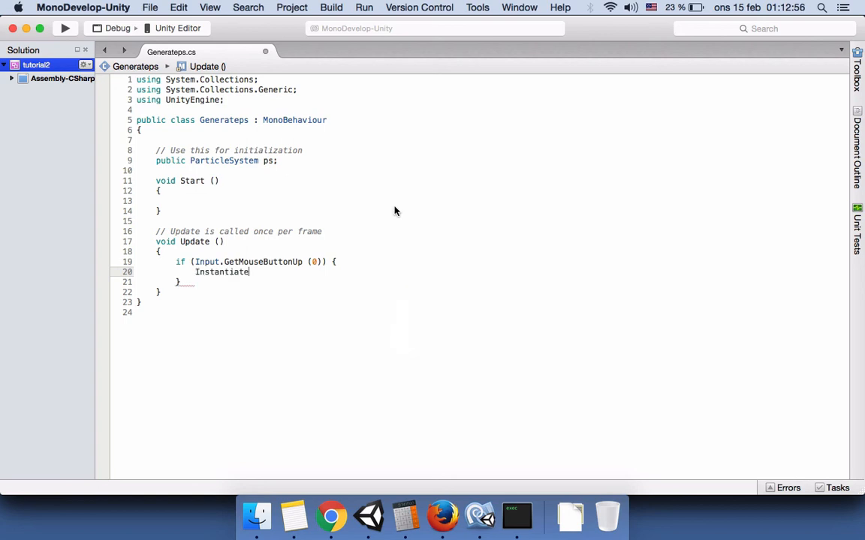
{"action": "type", "text": "(ps"}
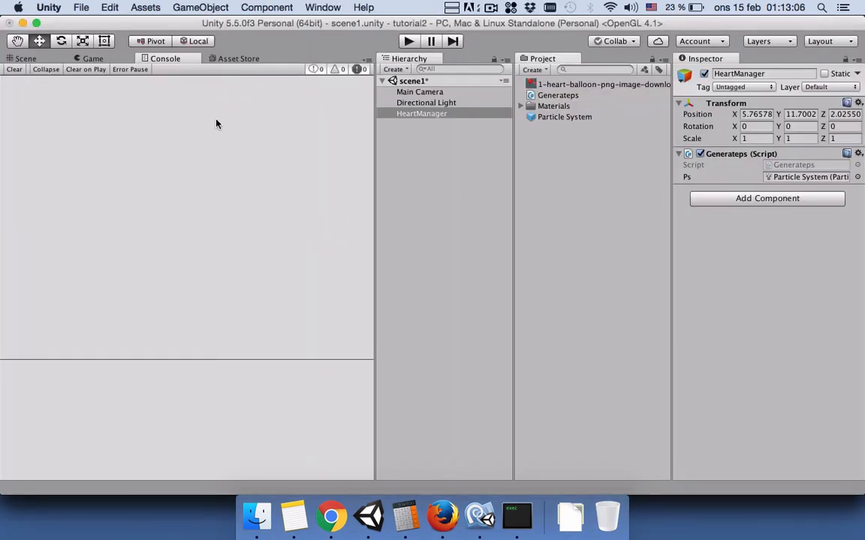
- Play the scene in the Game view and click to spawn heart balloons
{"action": "left_click", "coordinate": [93, 58]}
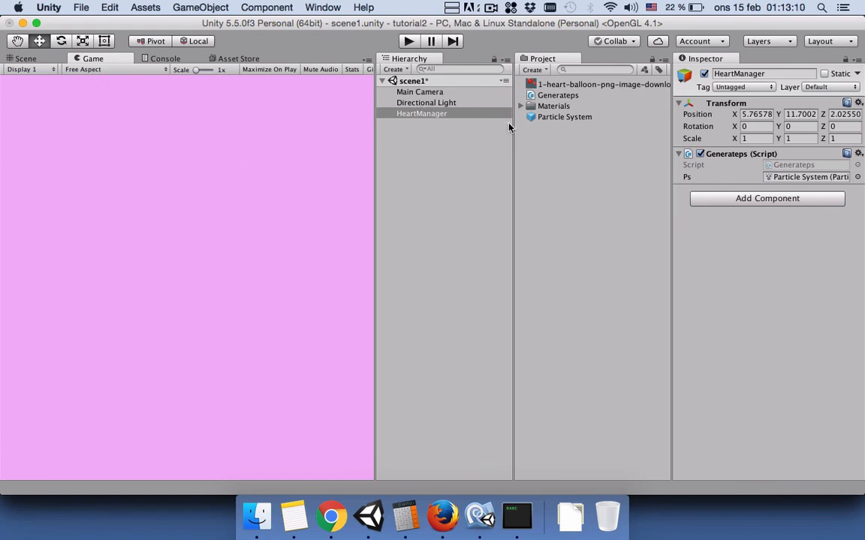
{"action": "left_click", "coordinate": [419, 91]}
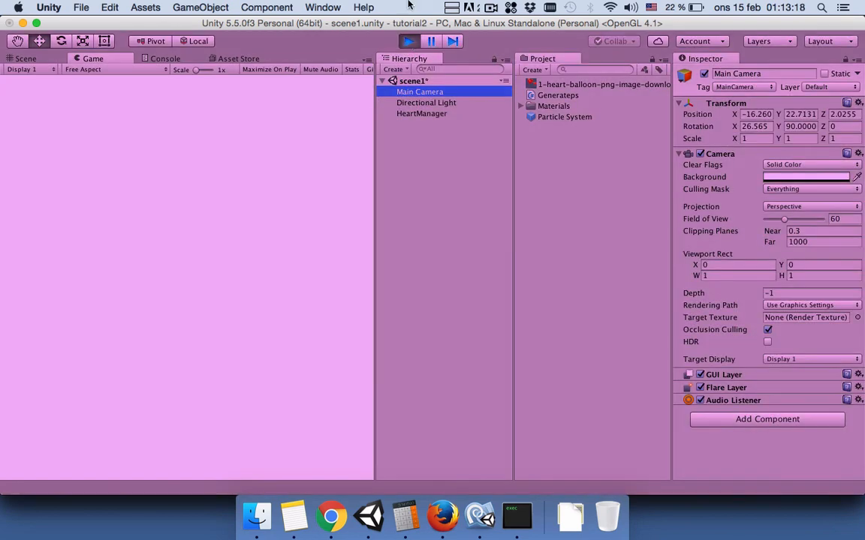
{"action": "left_click", "coordinate": [408, 41]}
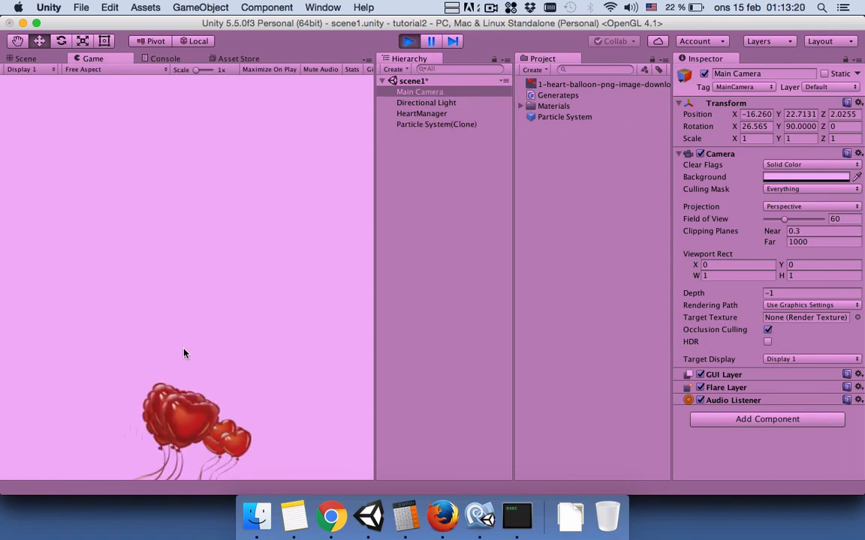